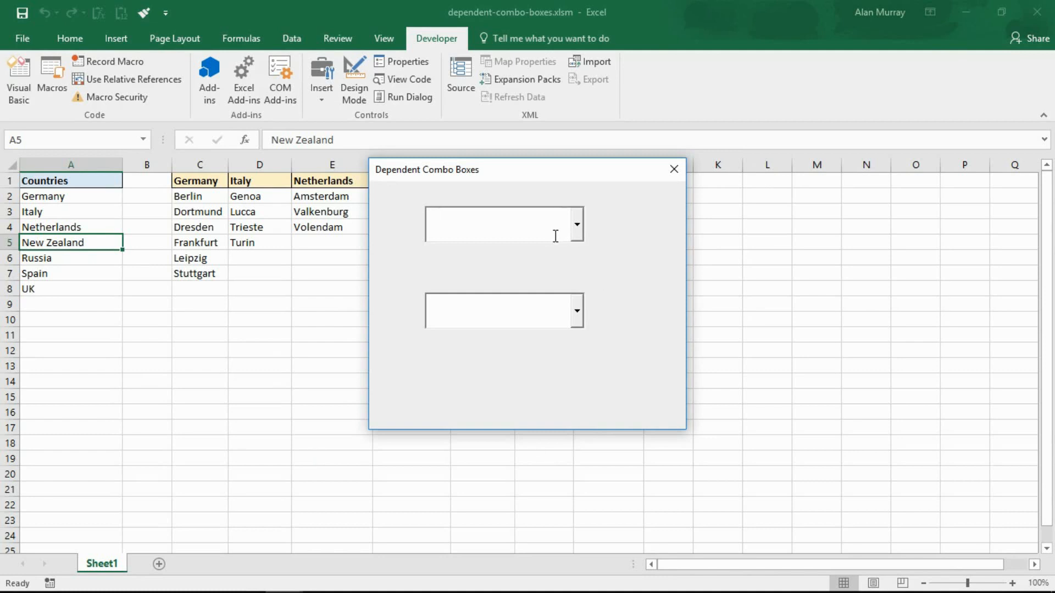
mouse_move(542, 311)
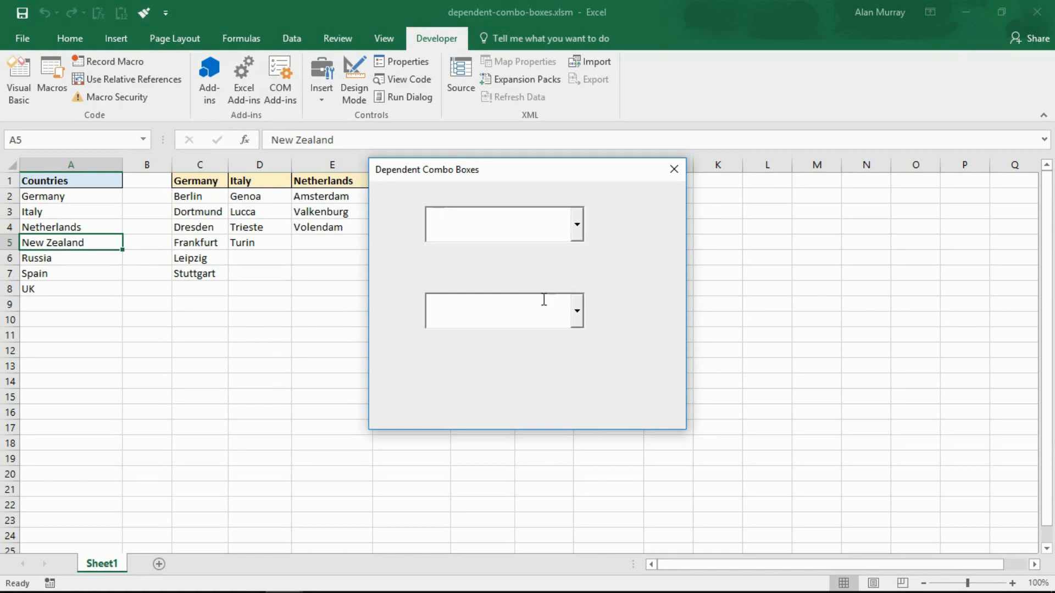
Choose New Zealand in the country box and show the city box lists nothing.
click(575, 224)
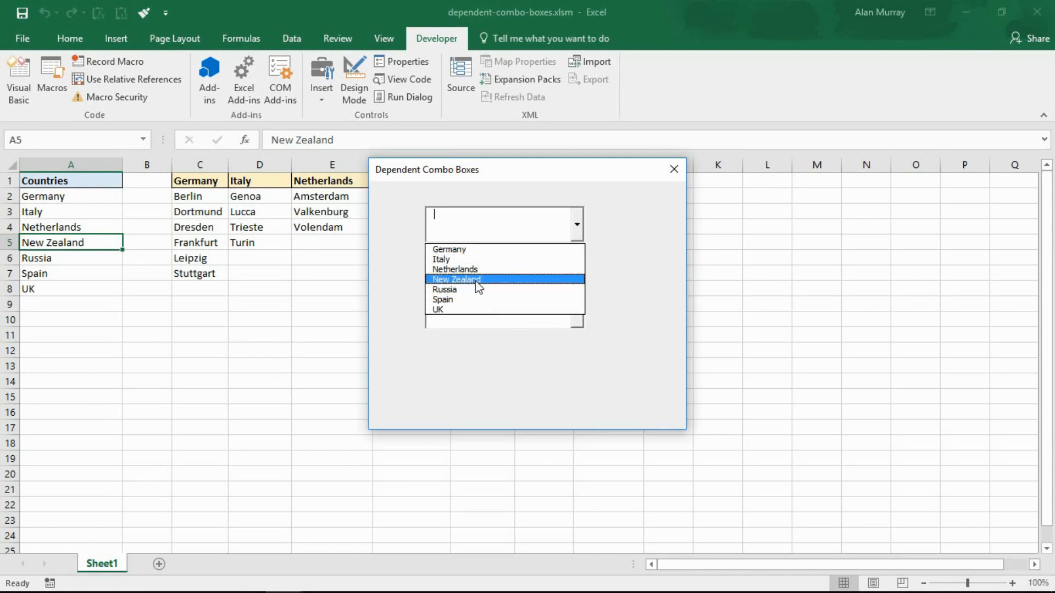
click(456, 279)
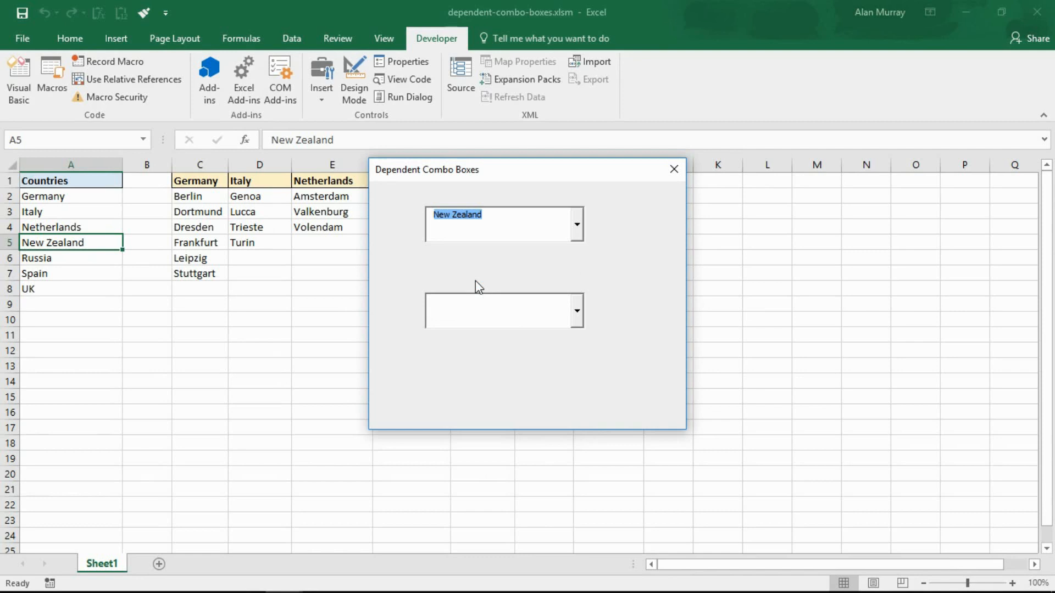
click(575, 311)
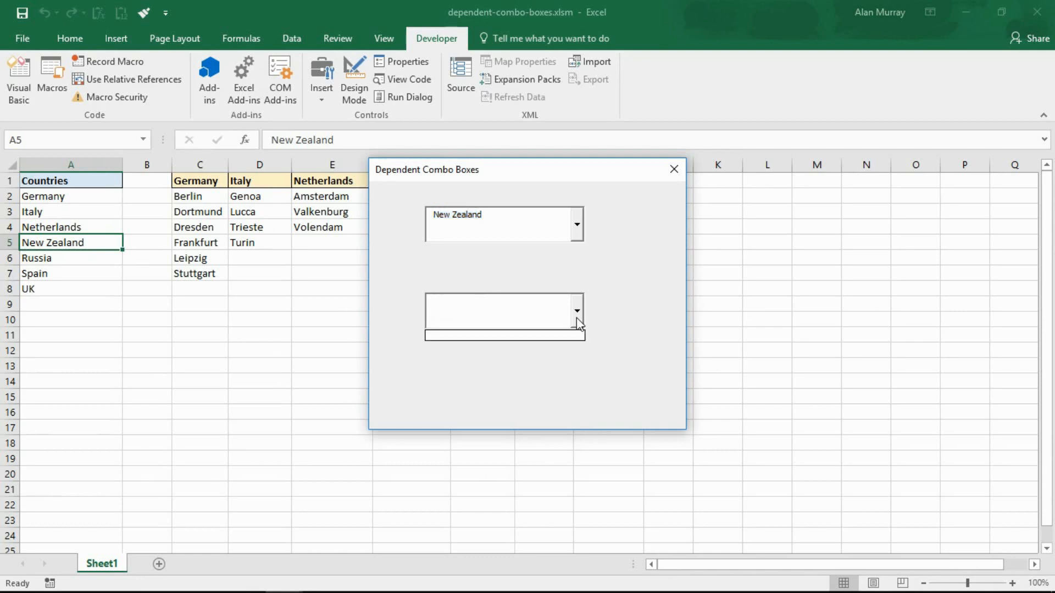
click(501, 311)
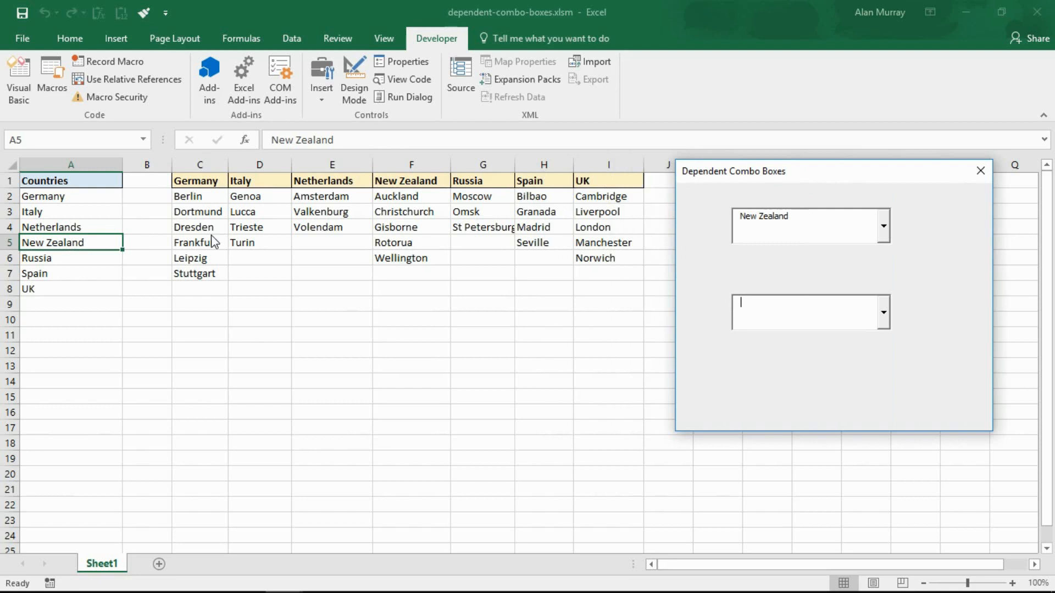
mouse_move(506, 201)
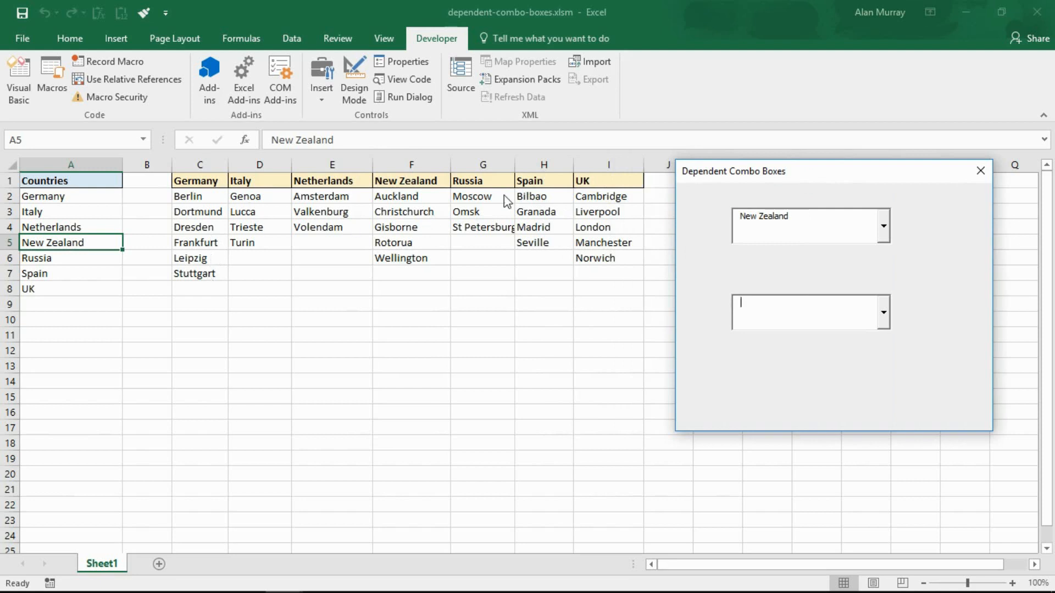
Move the running form aside so the sheet's country city columns show.
drag(733, 172, 614, 231)
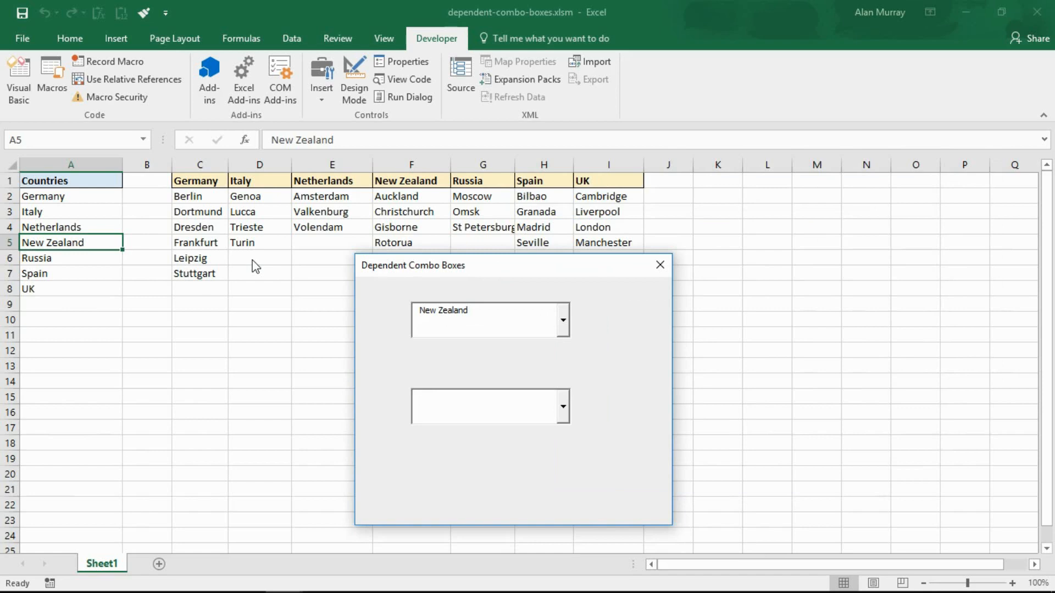
mouse_move(577, 274)
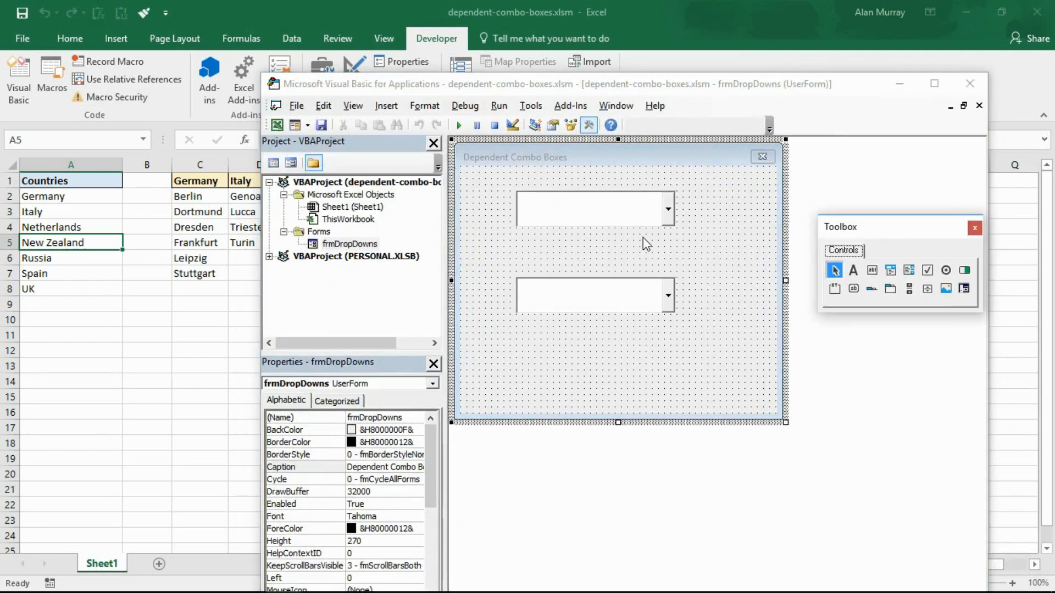
Select the second combo box and verify its (Name) property is cboCity.
click(592, 208)
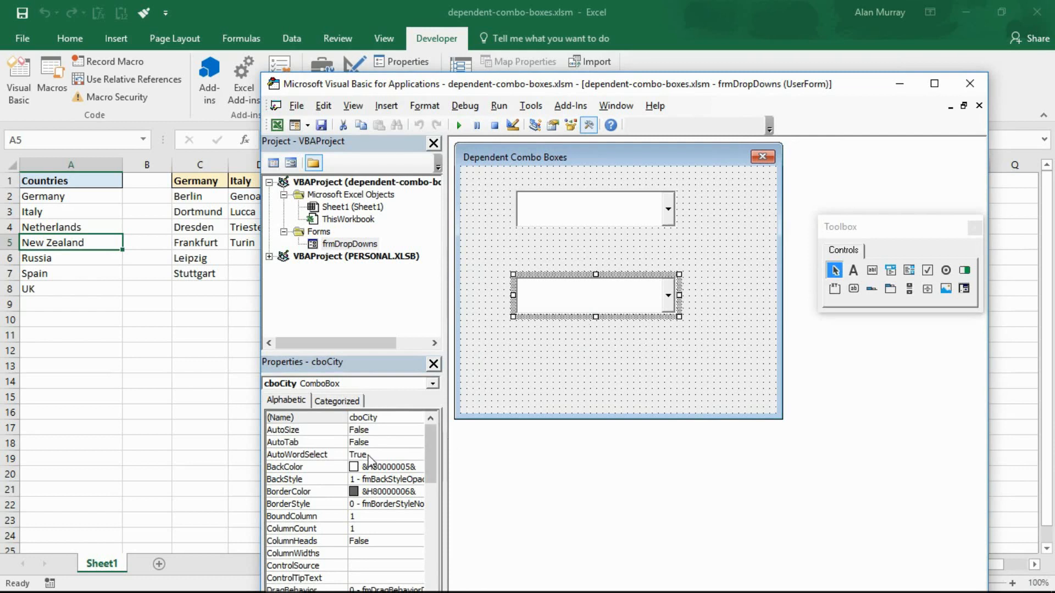
click(377, 417)
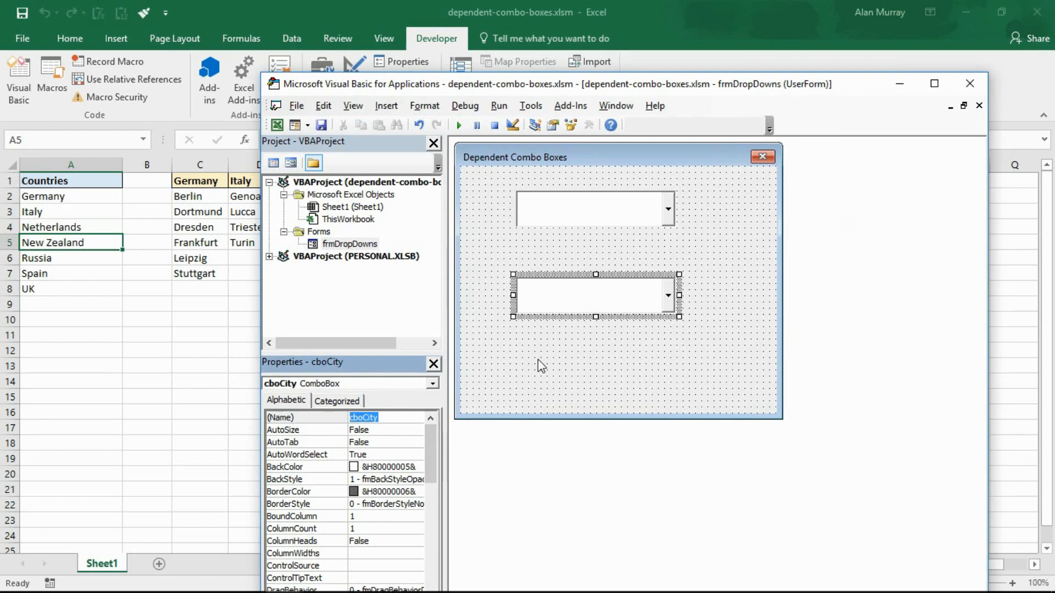
mouse_move(164, 307)
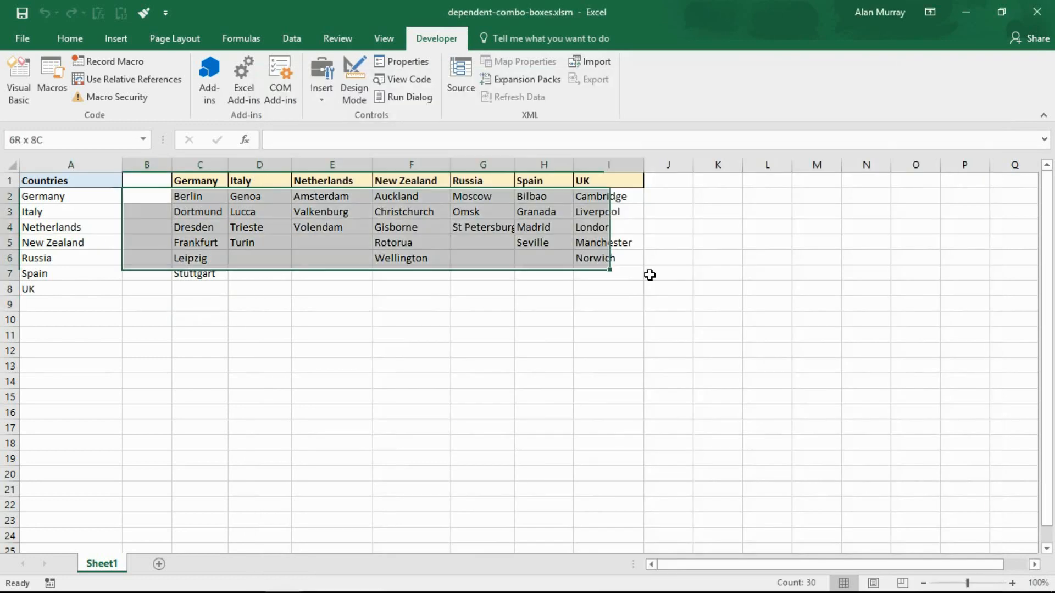
click(482, 335)
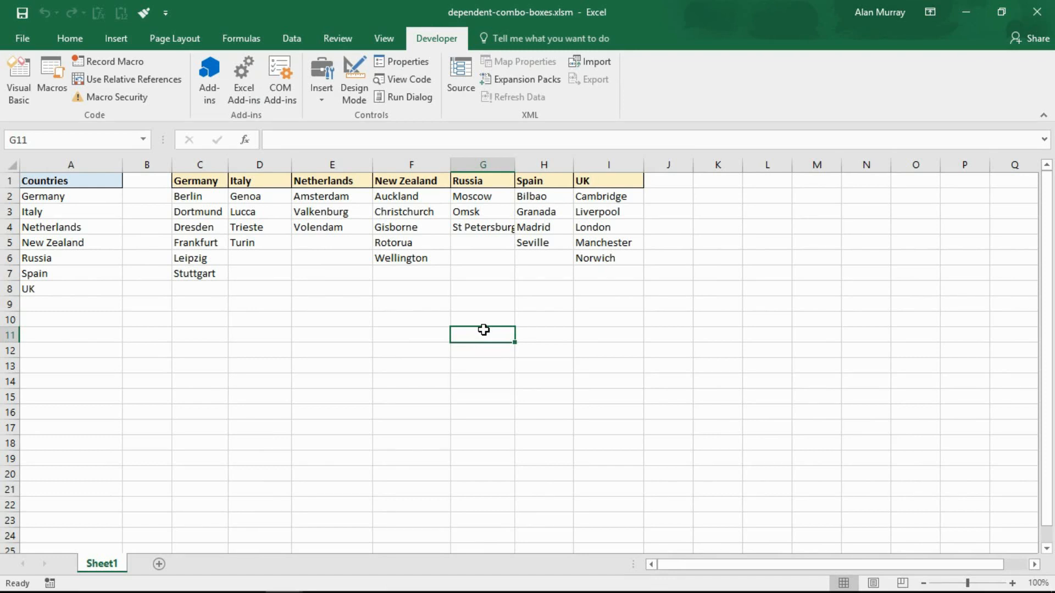
mouse_move(92, 202)
text(countries)
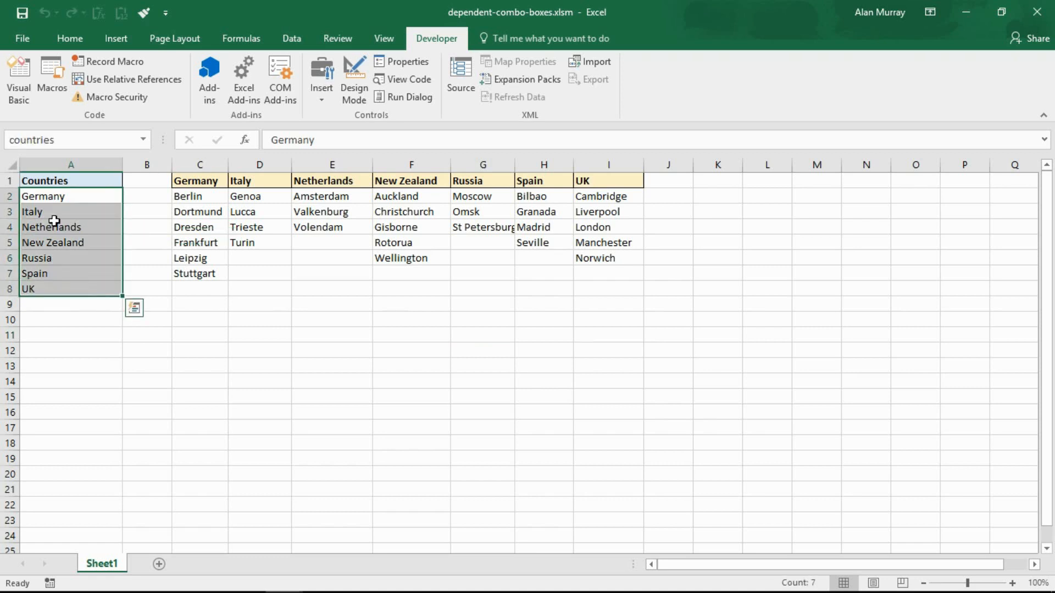
click(199, 196)
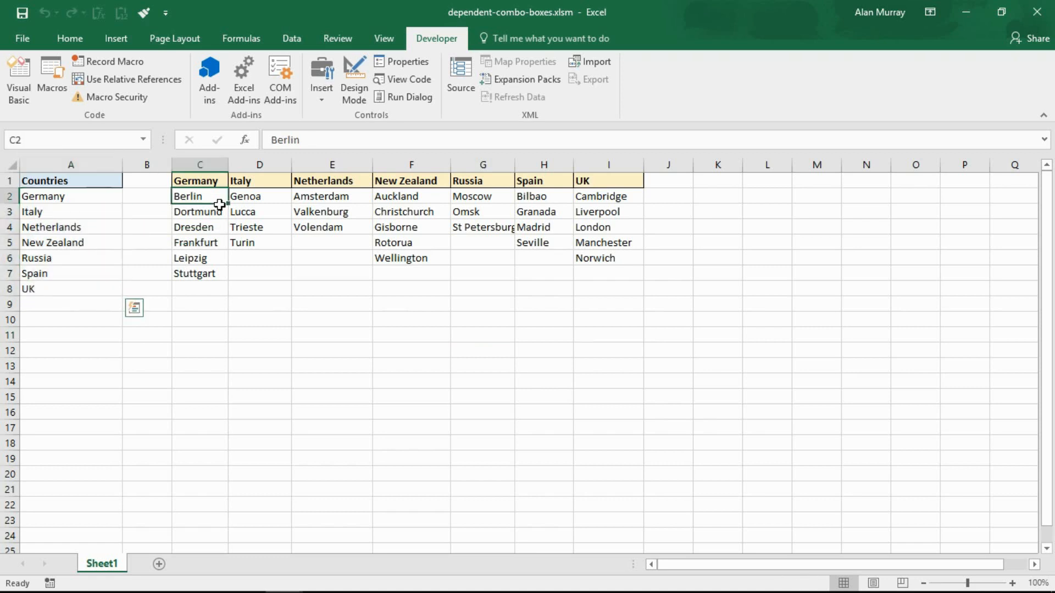
drag(198, 196, 199, 273)
text(new_zealand)
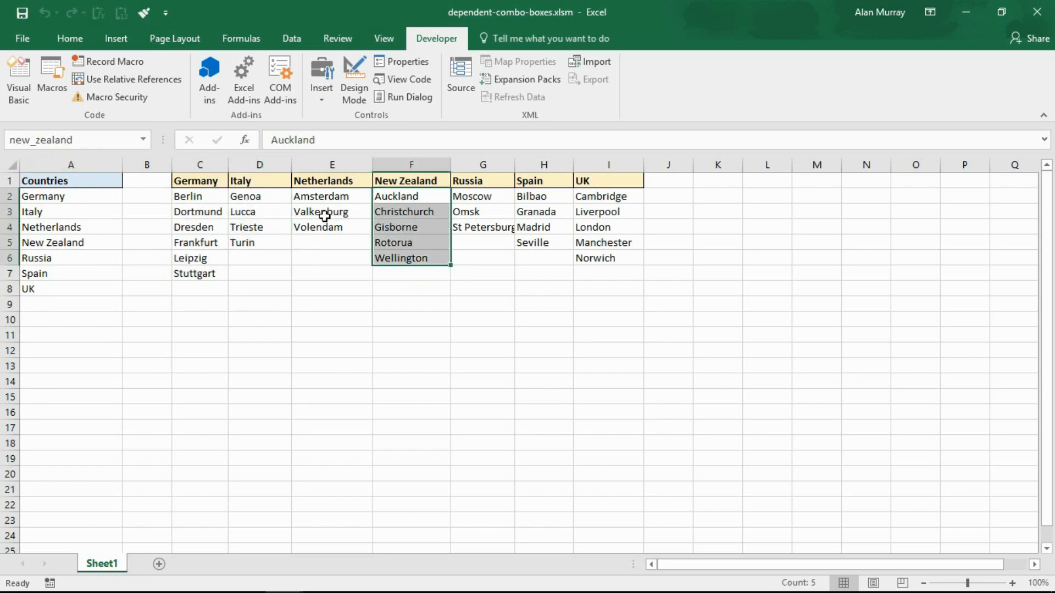
click(482, 211)
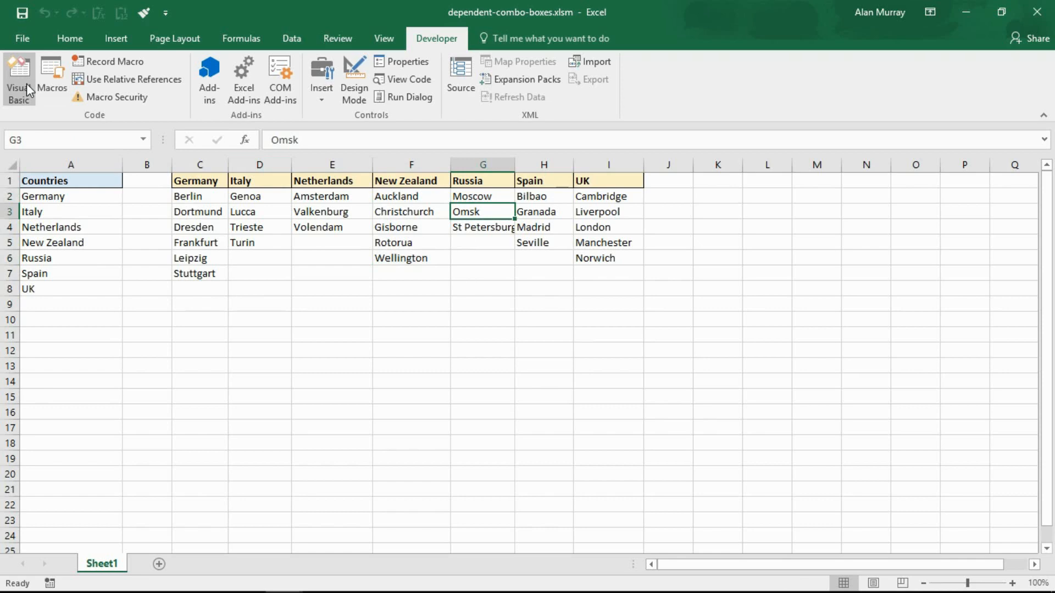
Return to the VBA editor from the Developer ribbon.
click(18, 79)
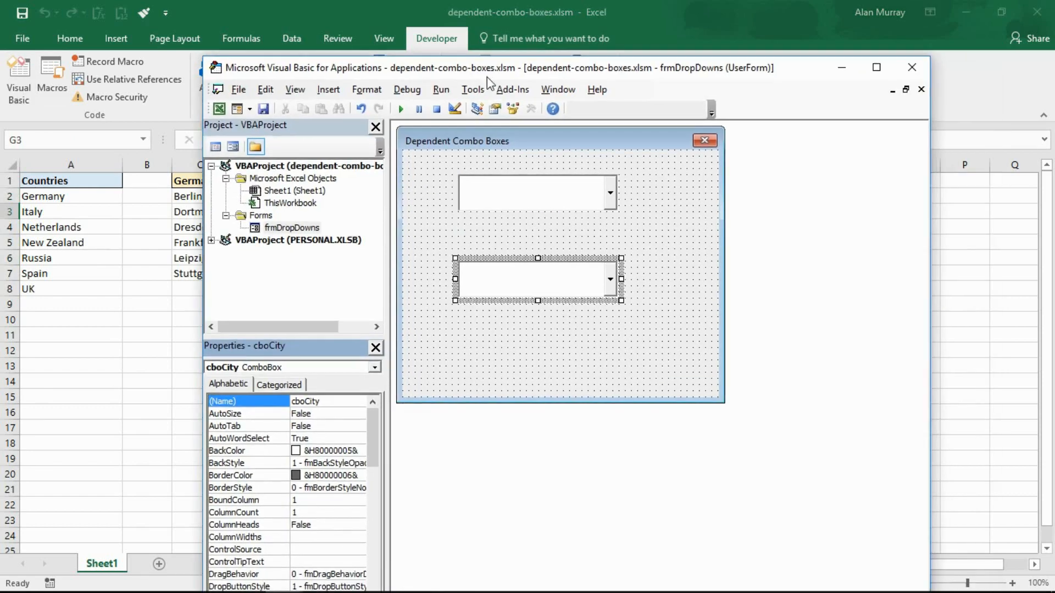
mouse_move(440, 222)
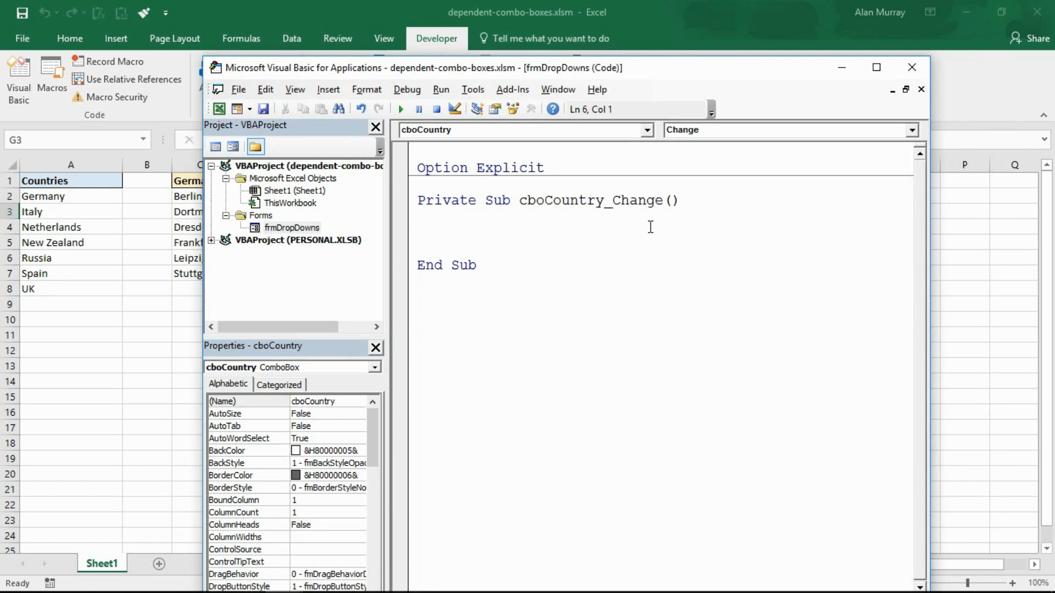
Write Select Case cboCountry.Value ... End Select in cboCountry_Change.
text(select c)
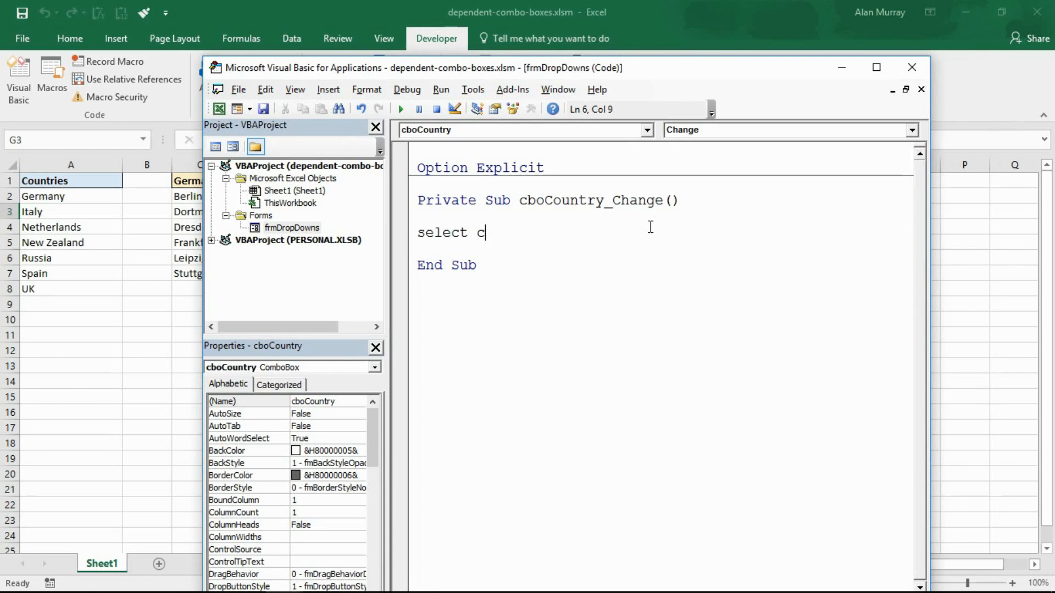
text(ase)
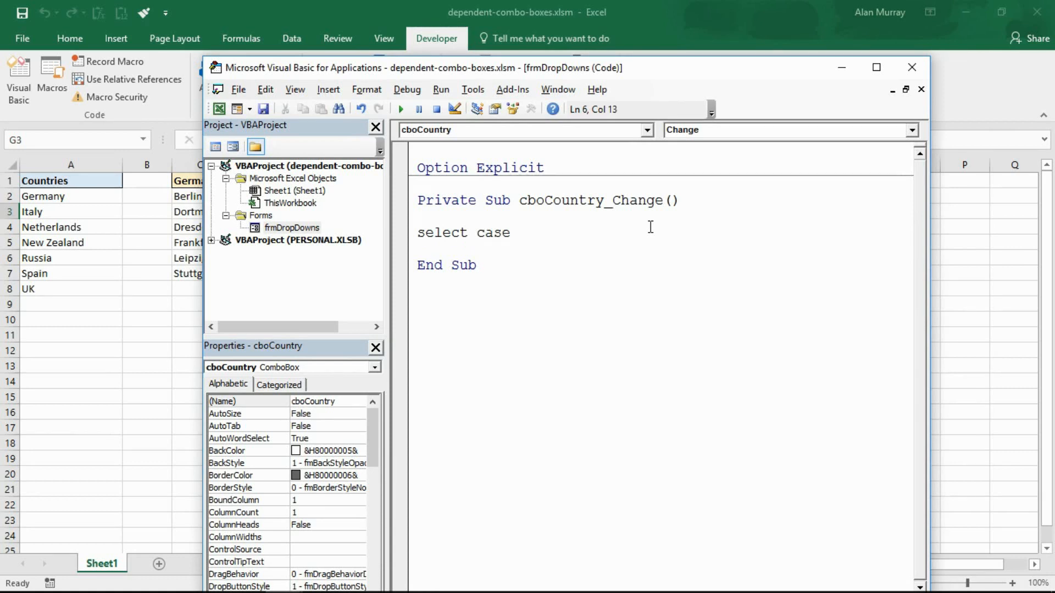
text(cboC)
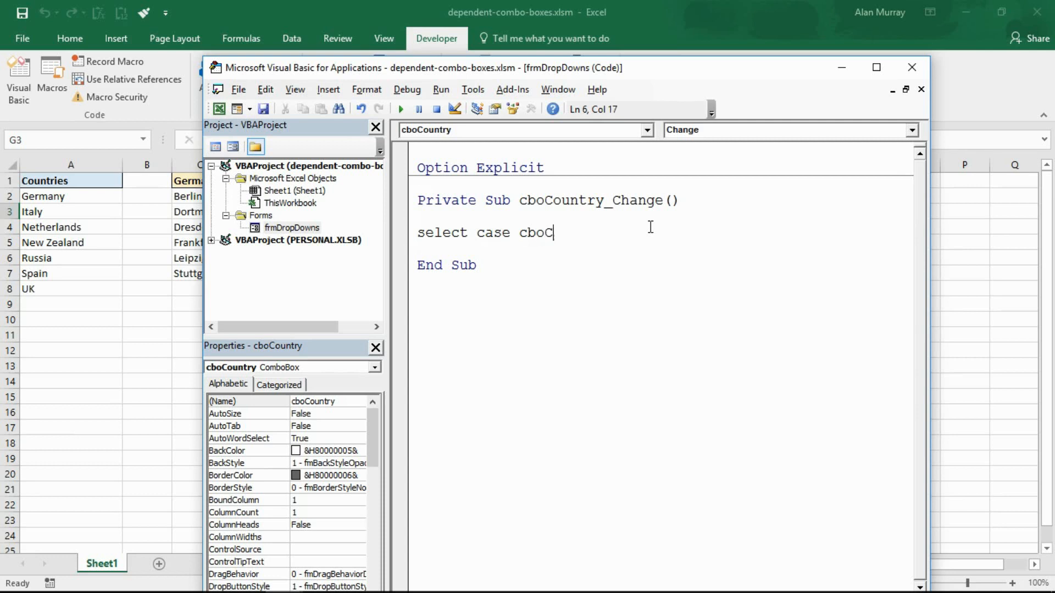
text(ountry)
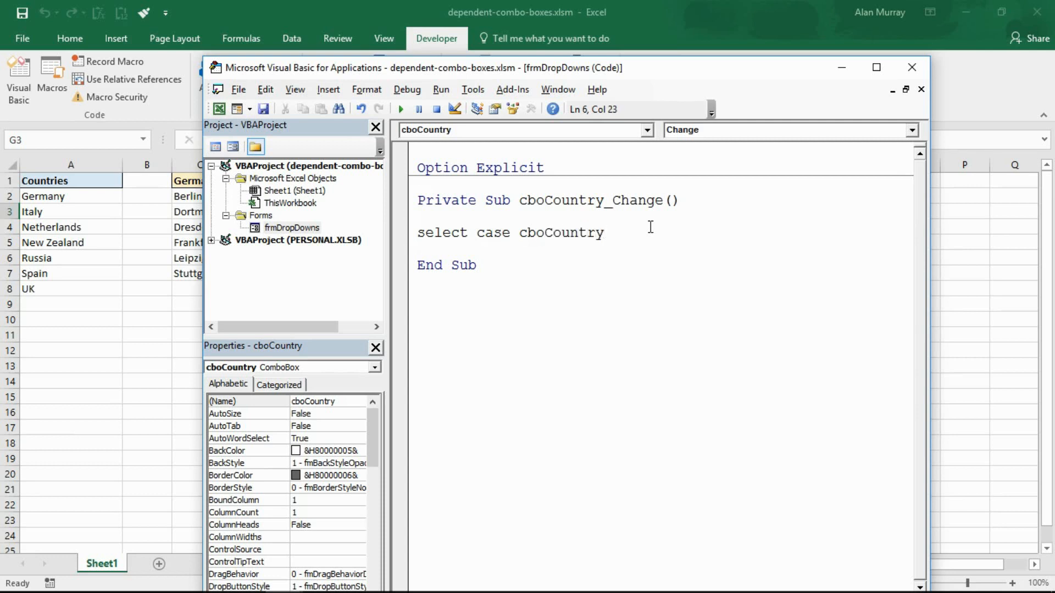
text(.value)
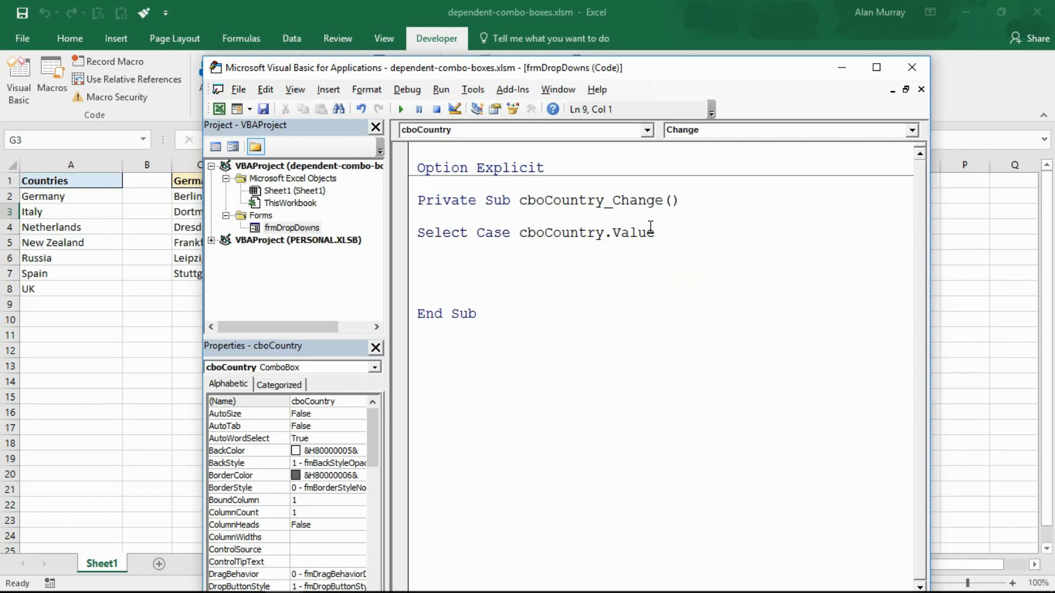
text(end se)
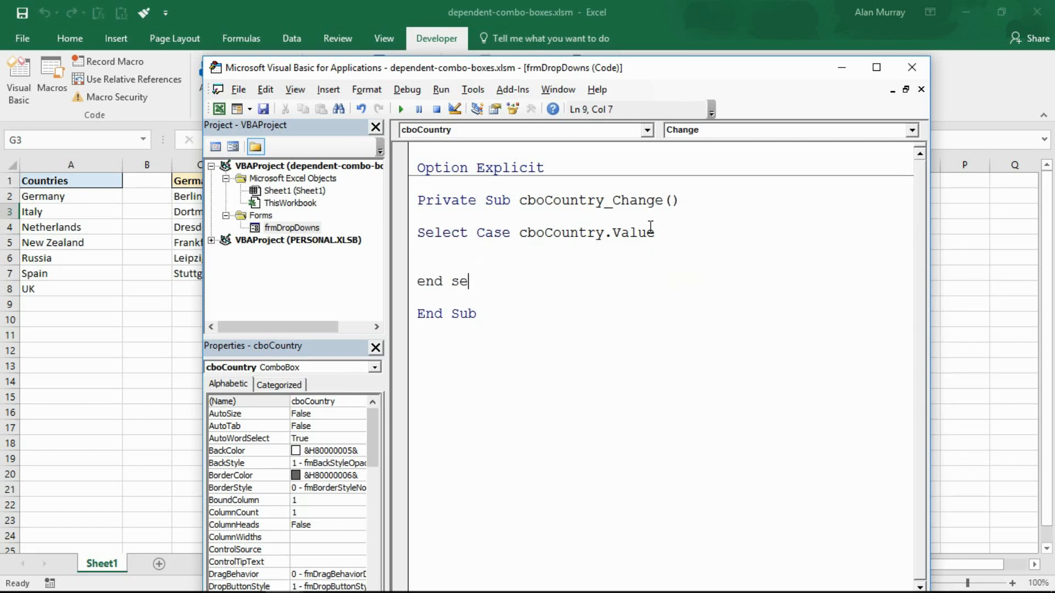
text(lect)
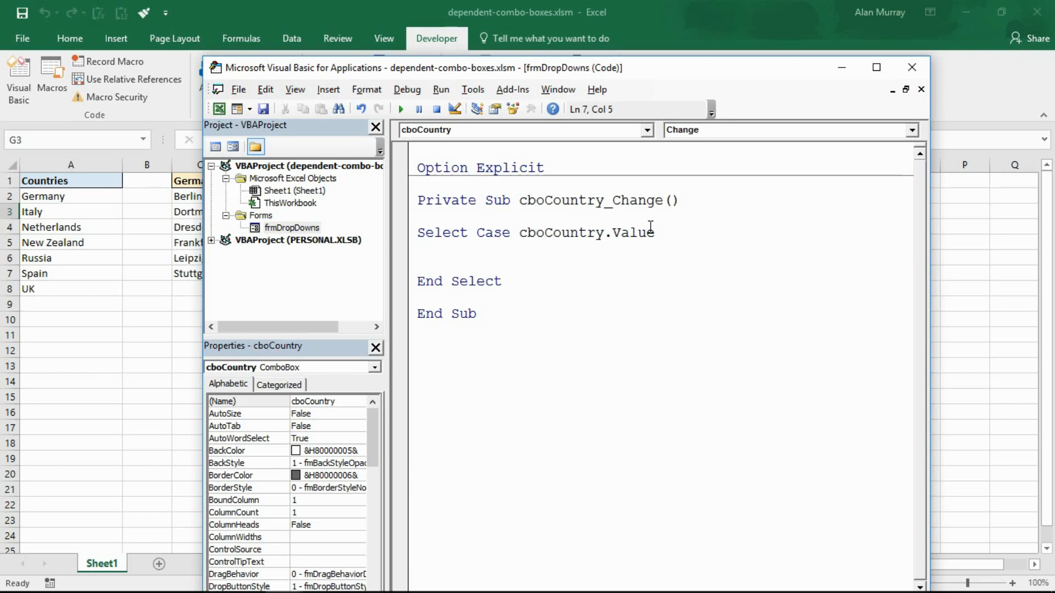
Add the branch Case Is = "Germany" inside the Select Case.
text(case is =)
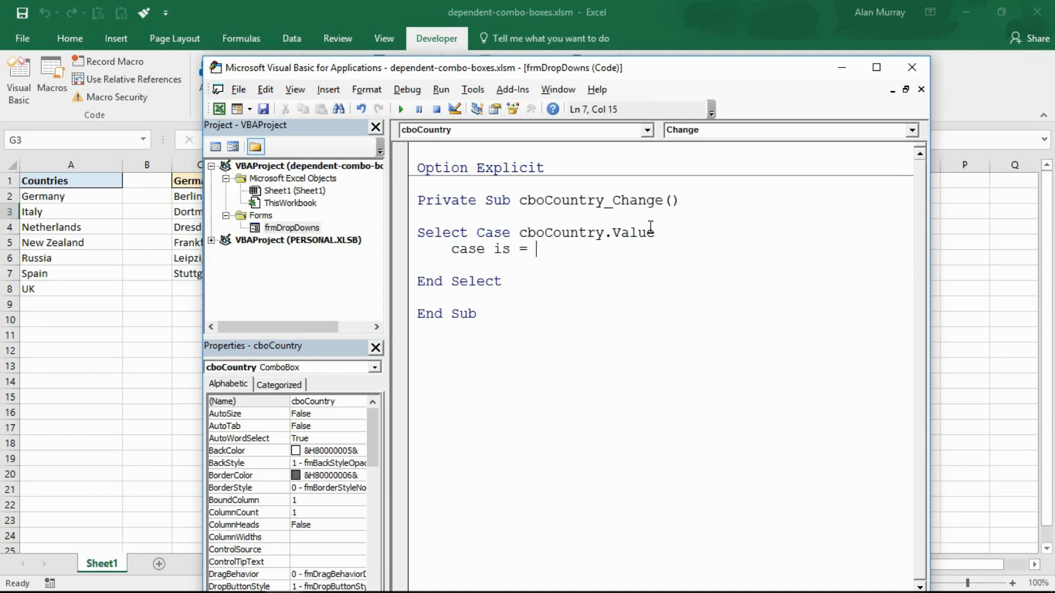
text(")
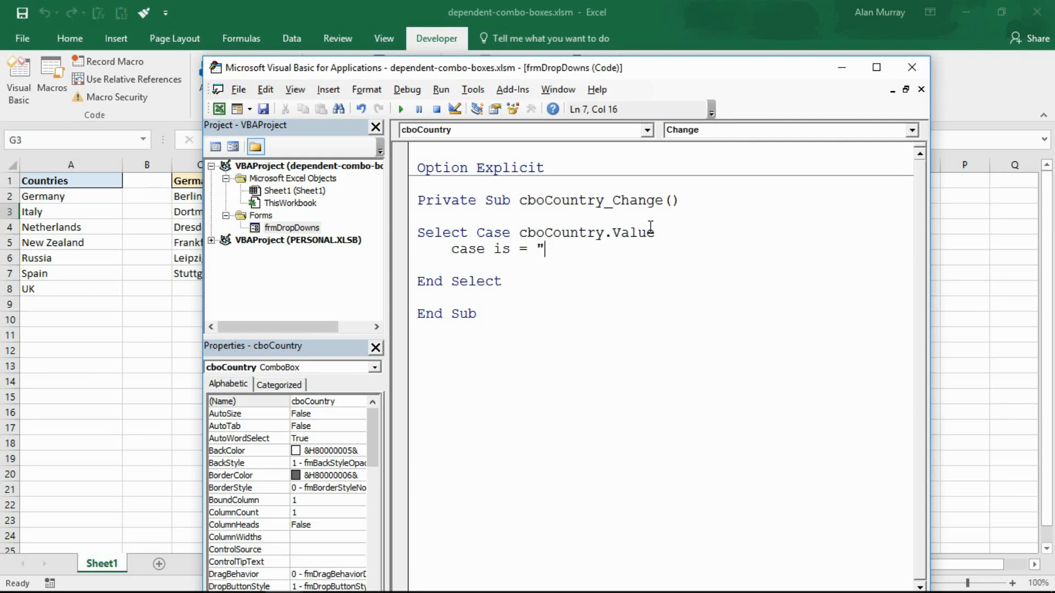
text(Ger)
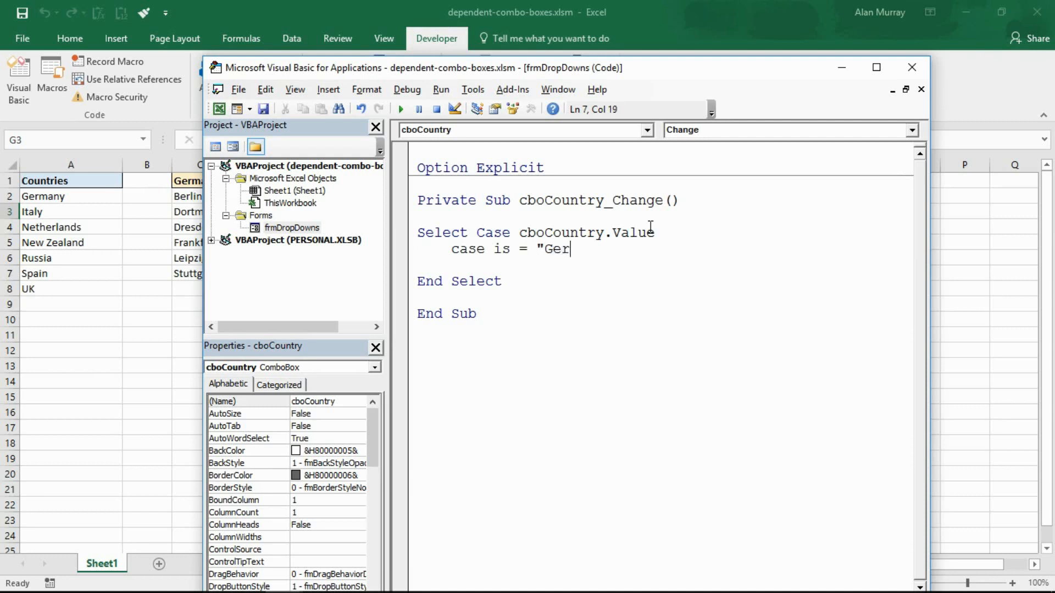
text(many")
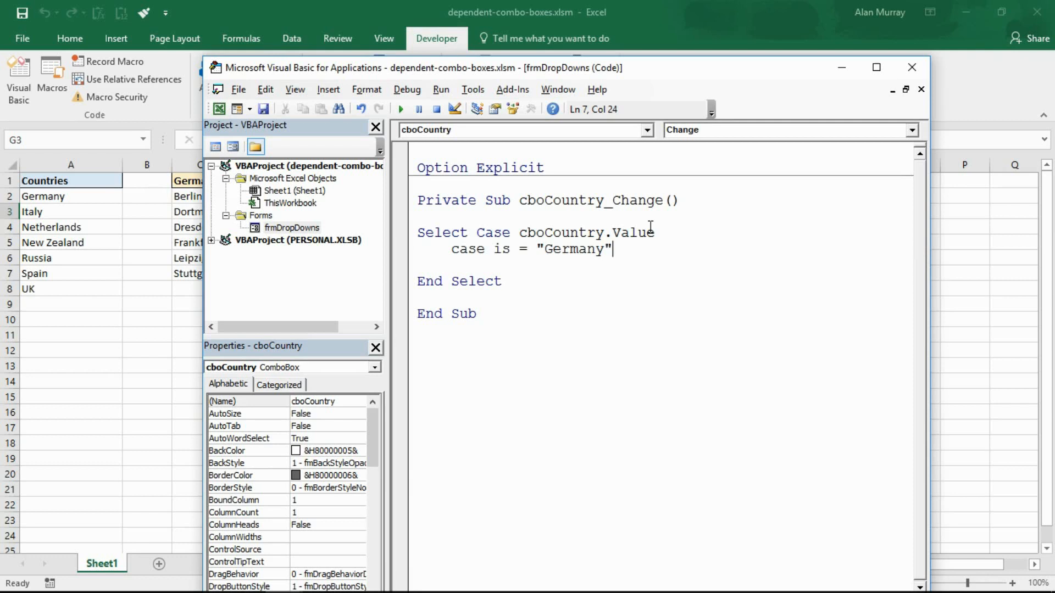
mouse_move(129, 208)
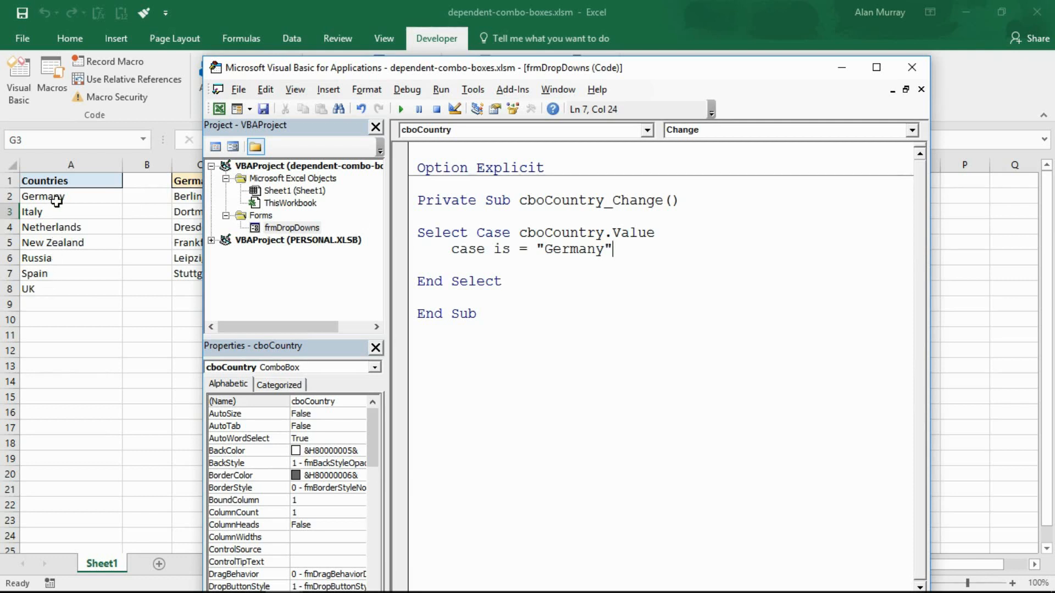
mouse_move(475, 305)
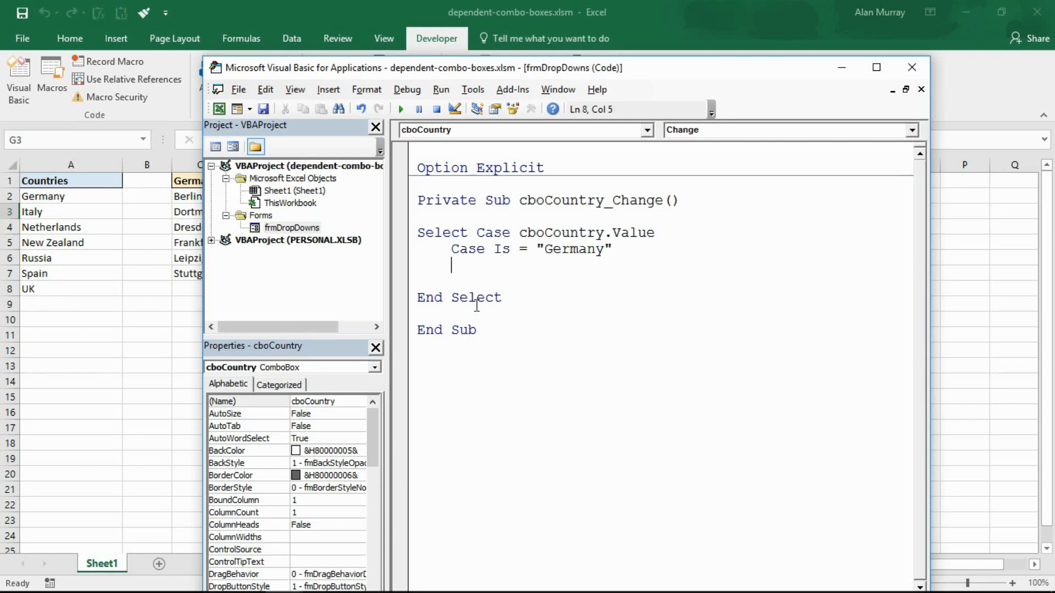
Under the Germany case, set cboCity.RowSource = germany and start a new line.
text(cb)
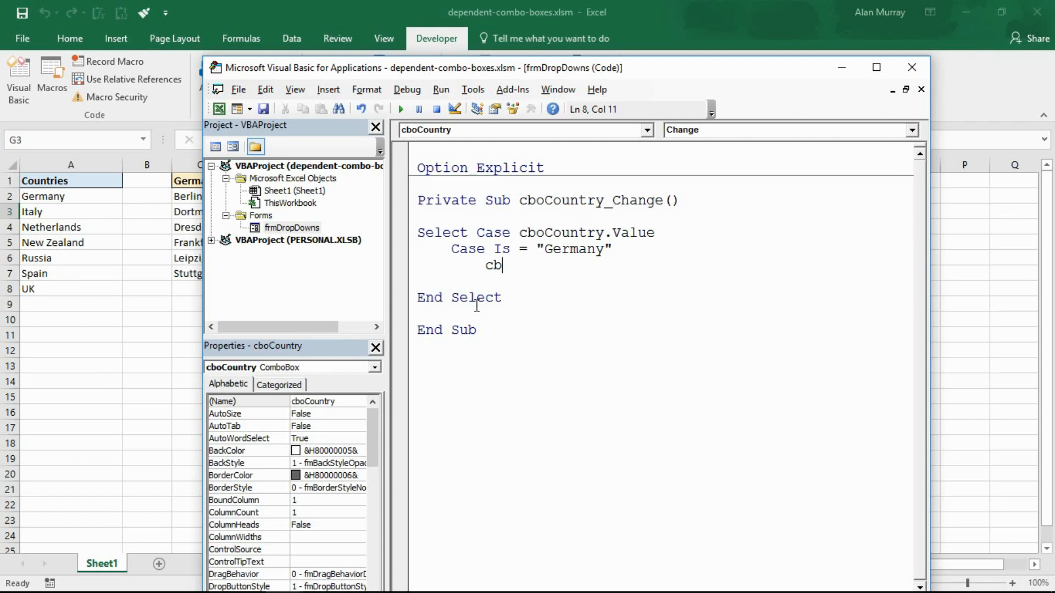
text(oCty)
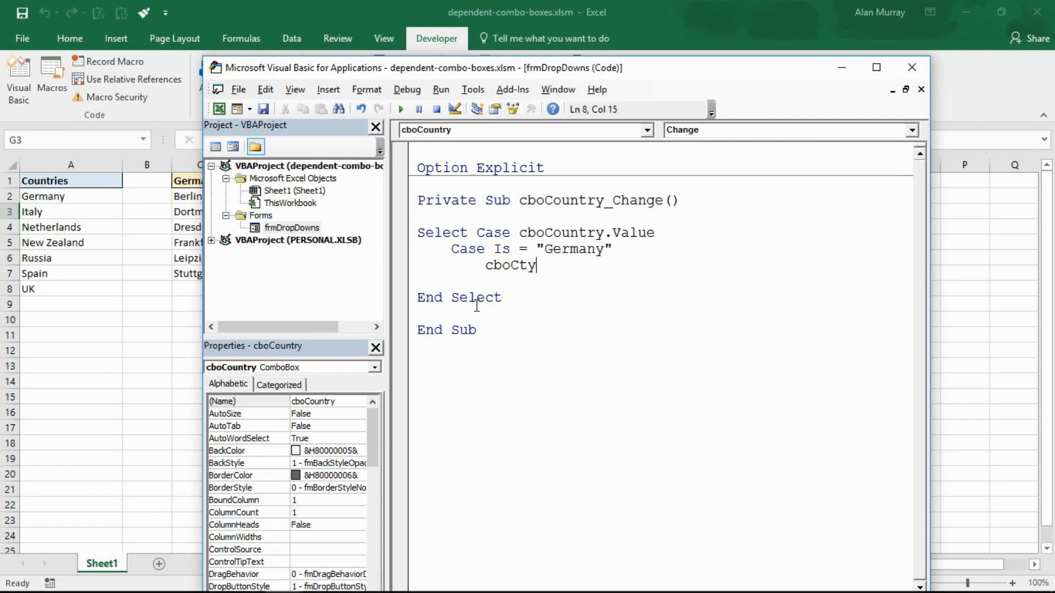
key(Backspace)
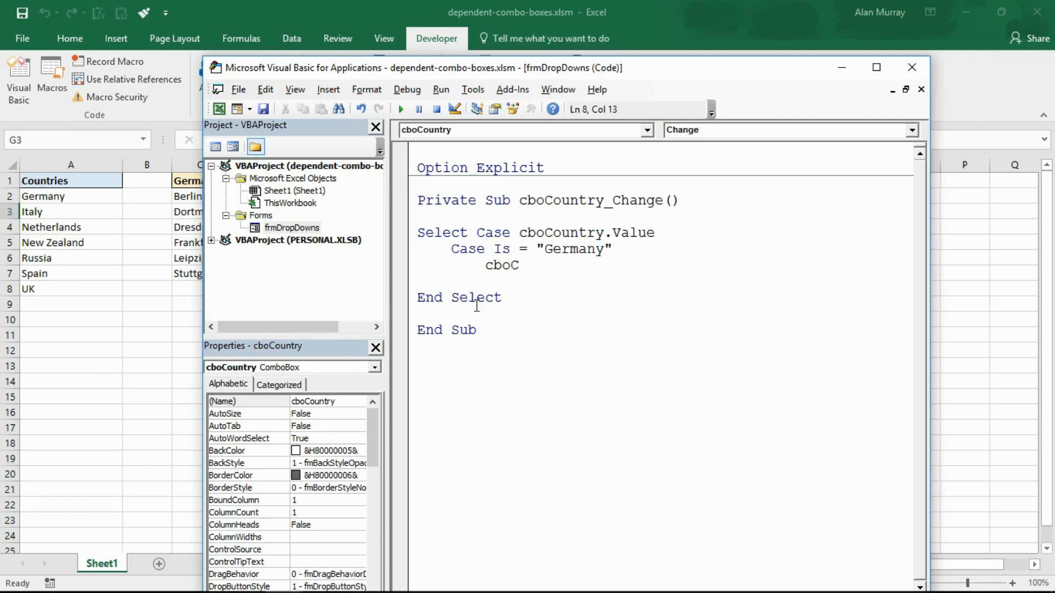
text(ity)
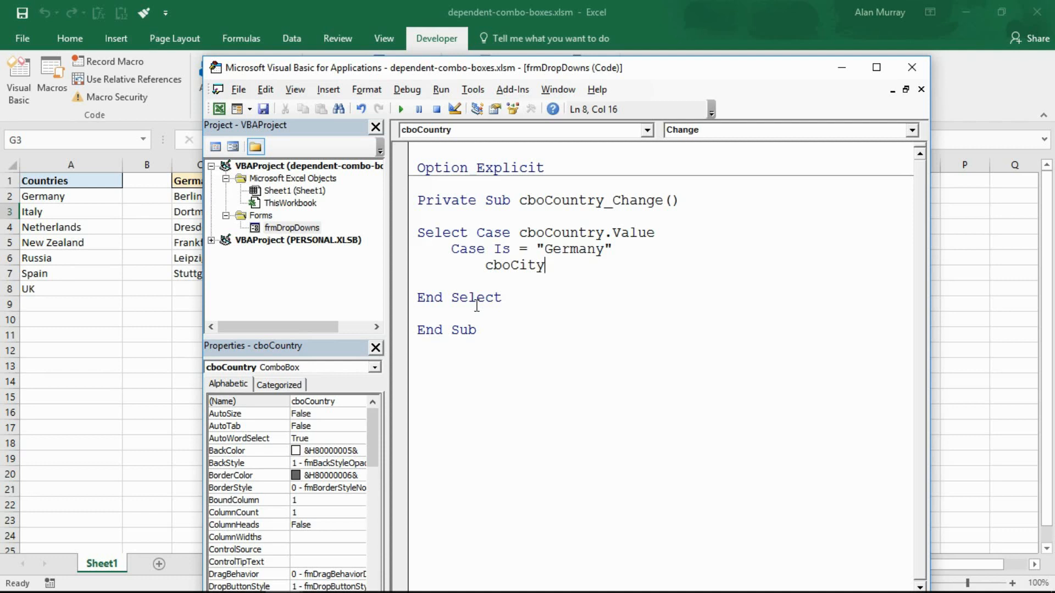
text(.ro)
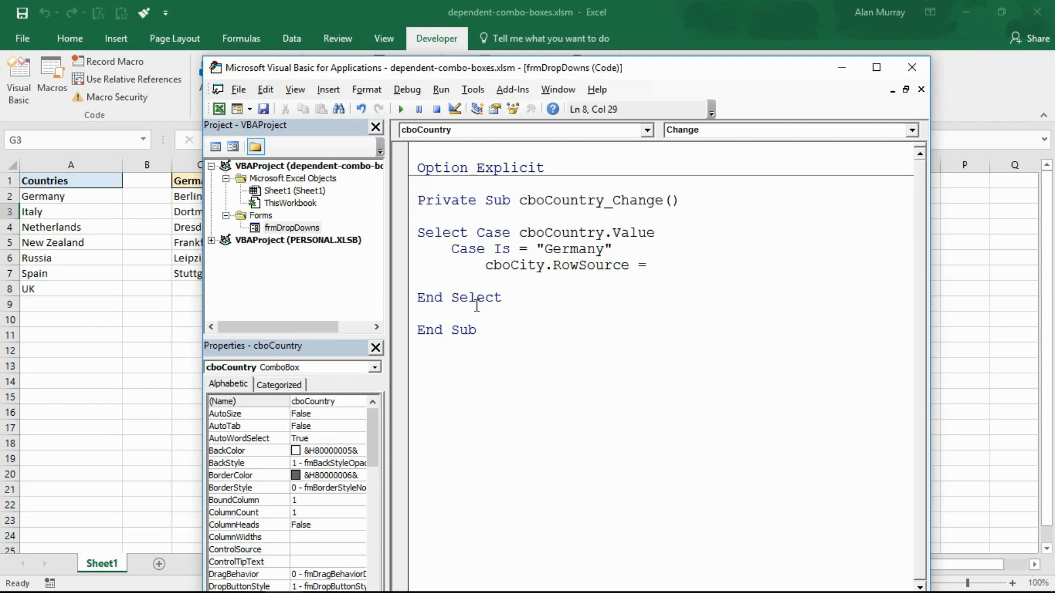
text(germany)
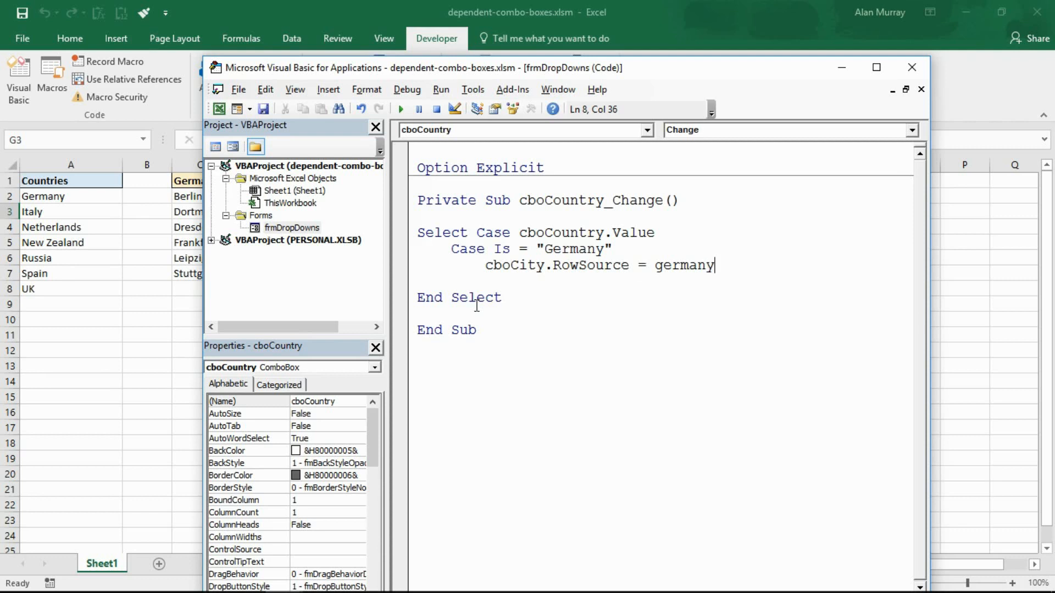
key(enter)
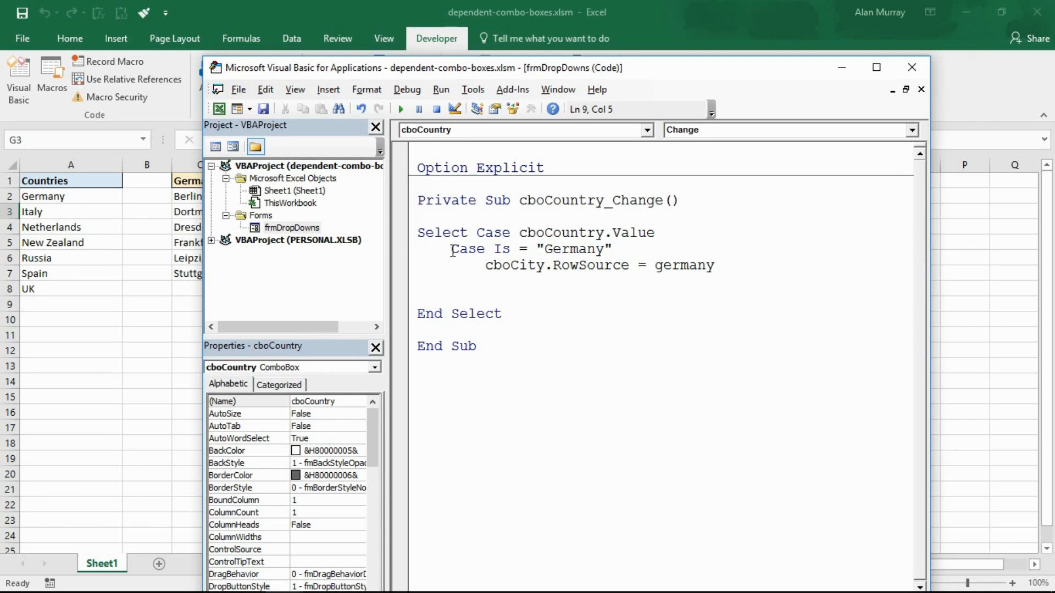
Copy the Germany case lines and paste several copies below.
drag(451, 249, 711, 265)
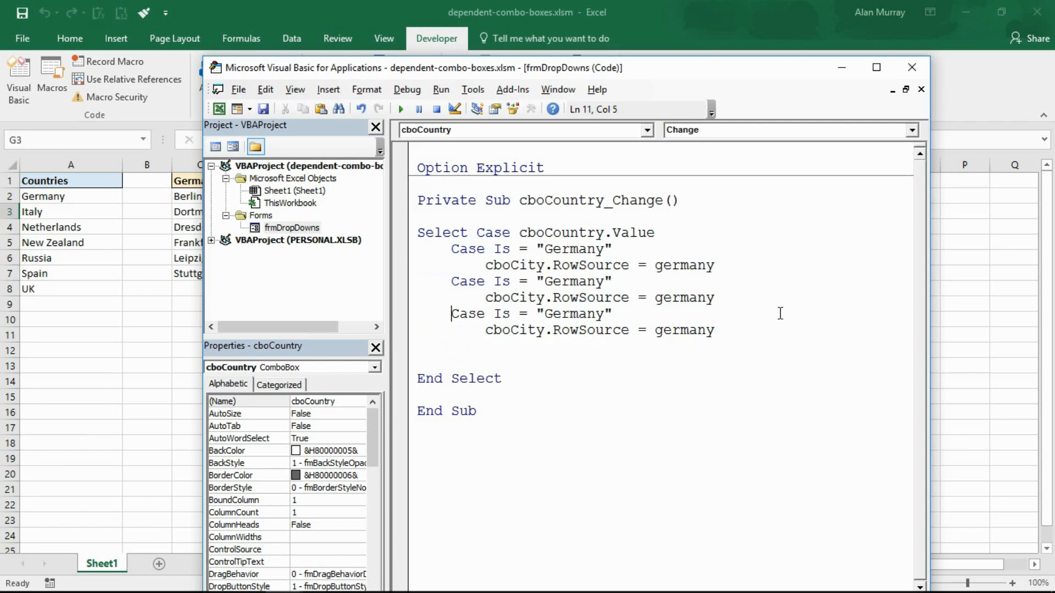
key(enter)
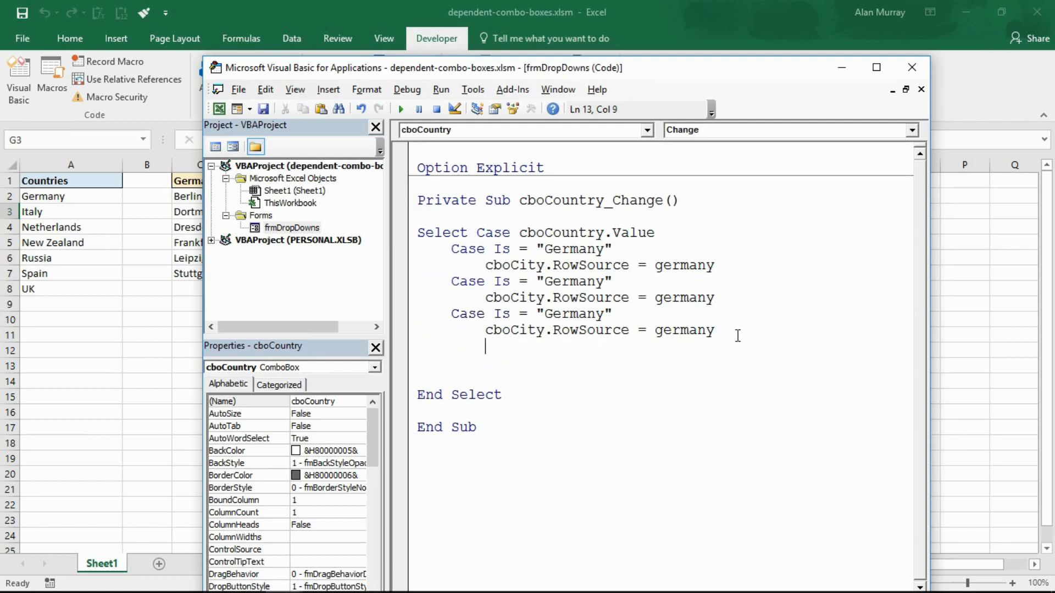
text(V)
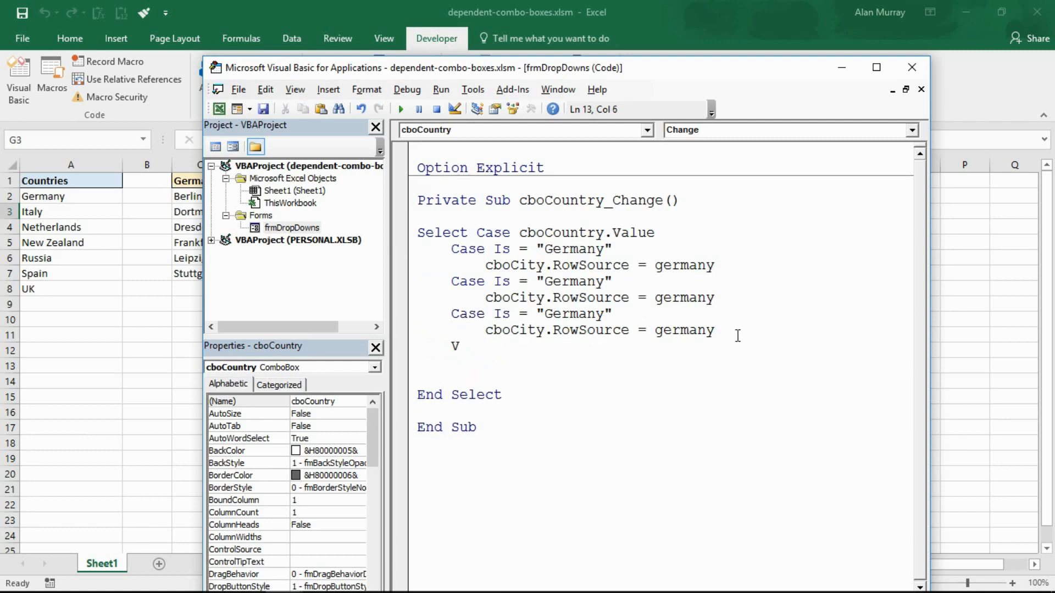
key(Backspace)
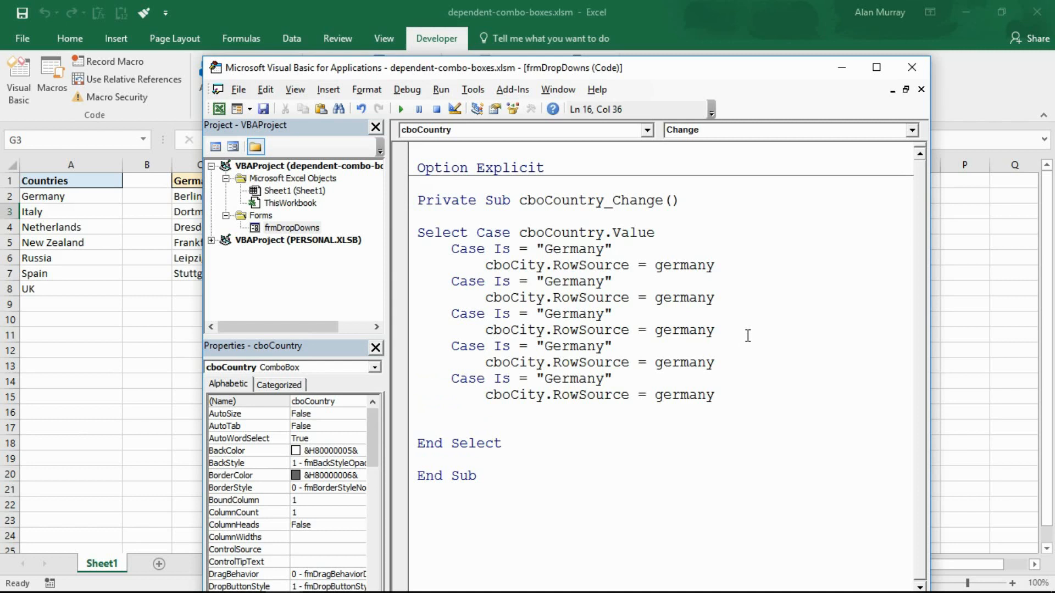
Turn two copies into Italy and Netherlands cases using the italy and netherlands lists.
double_click(574, 281)
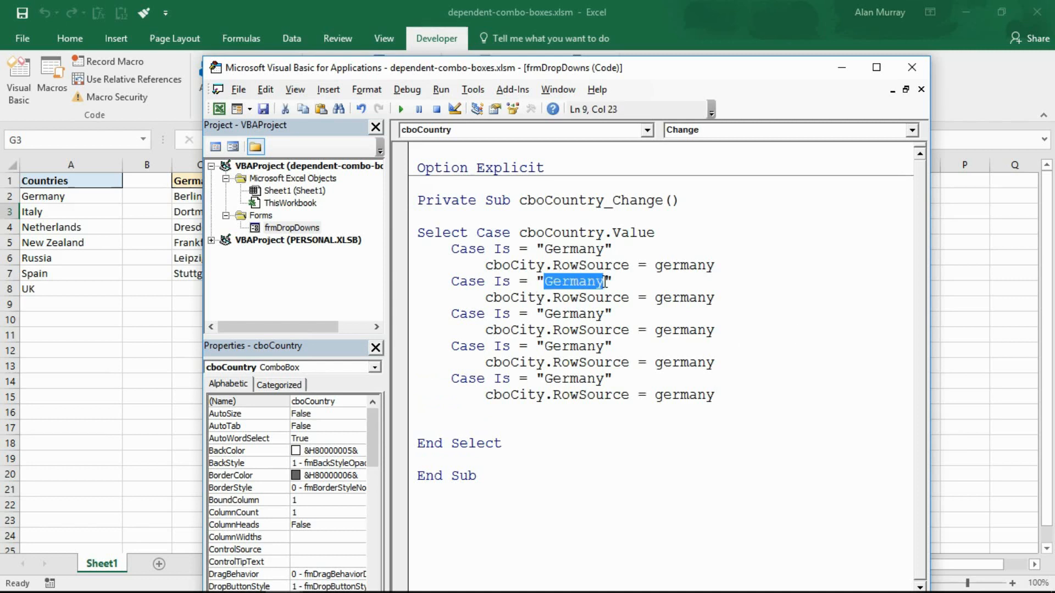
text(It)
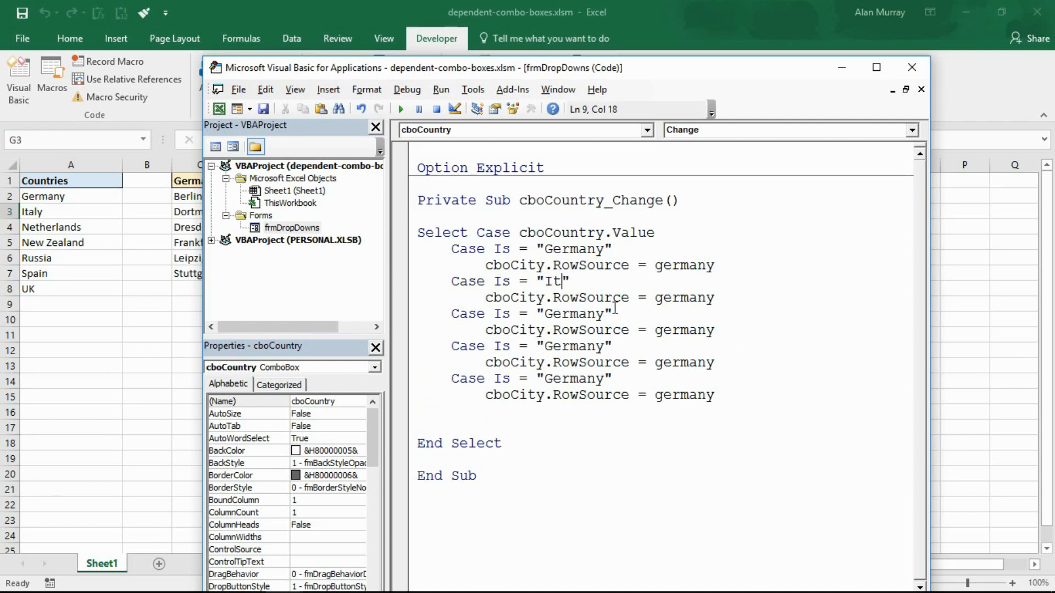
double_click(682, 297)
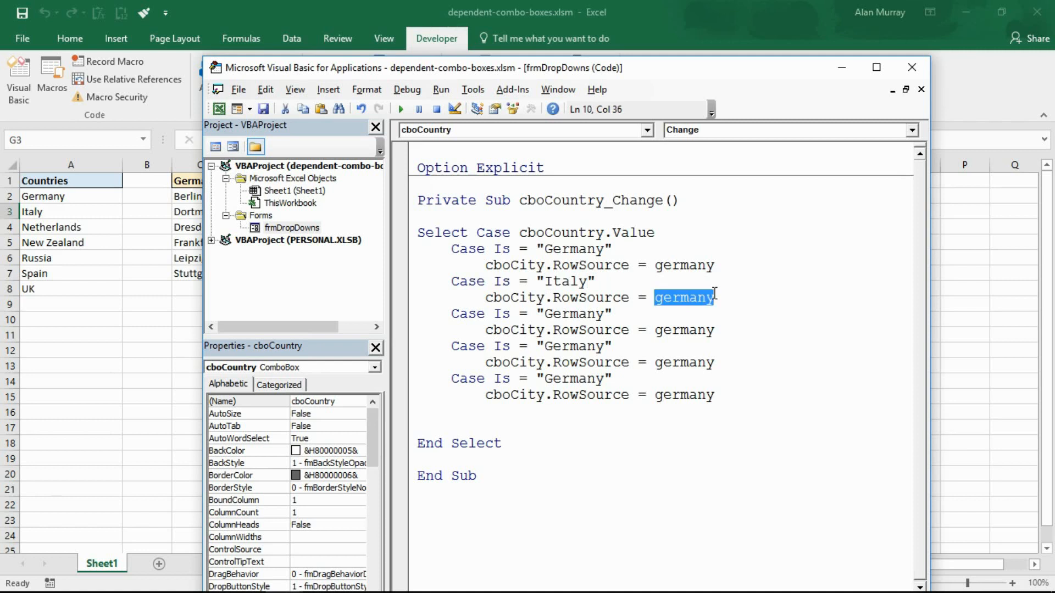
text(italy)
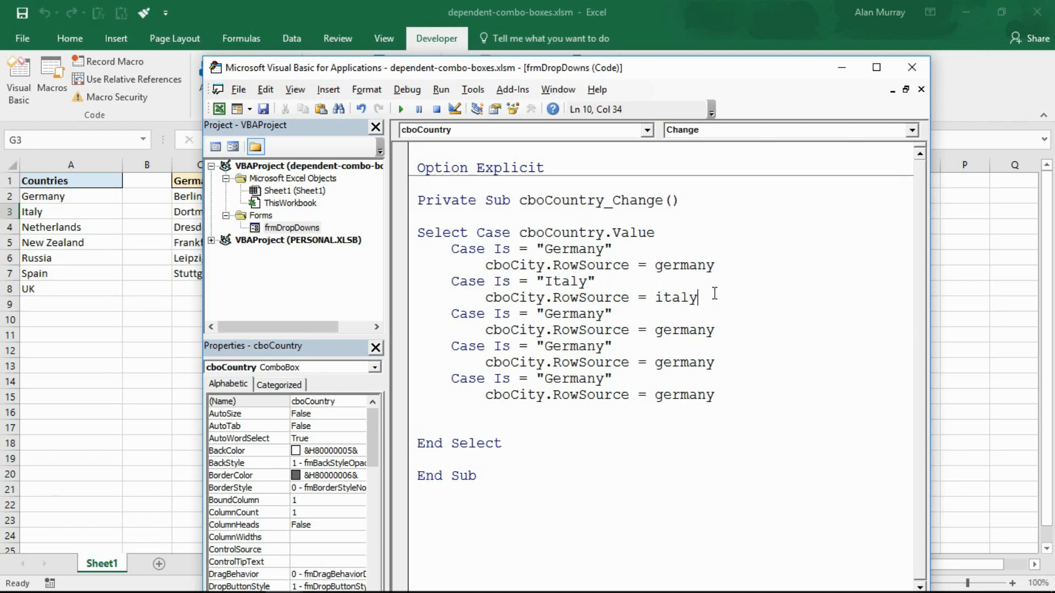
double_click(573, 313)
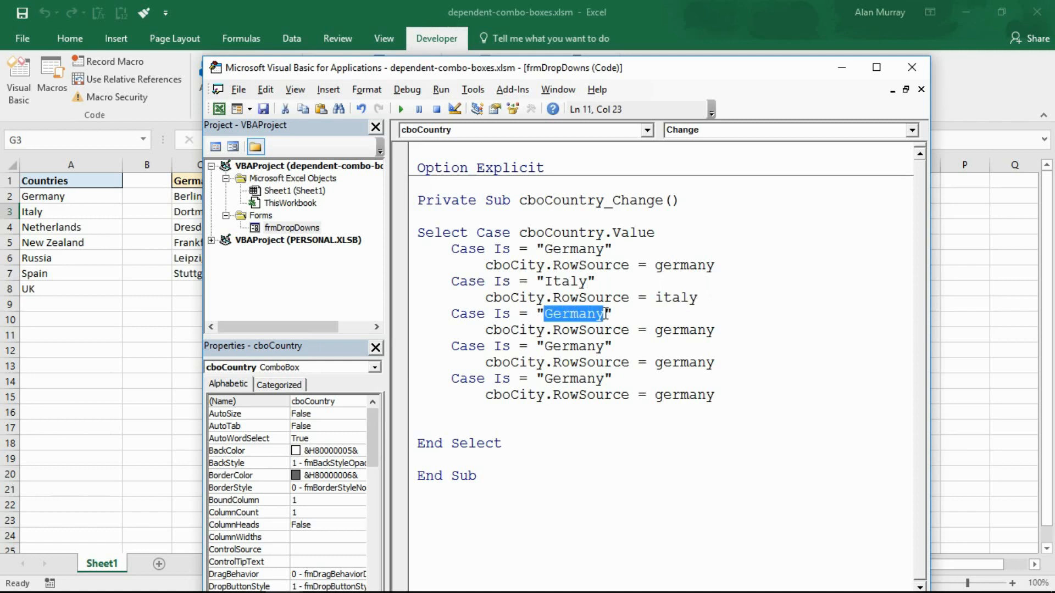
text(Neth)
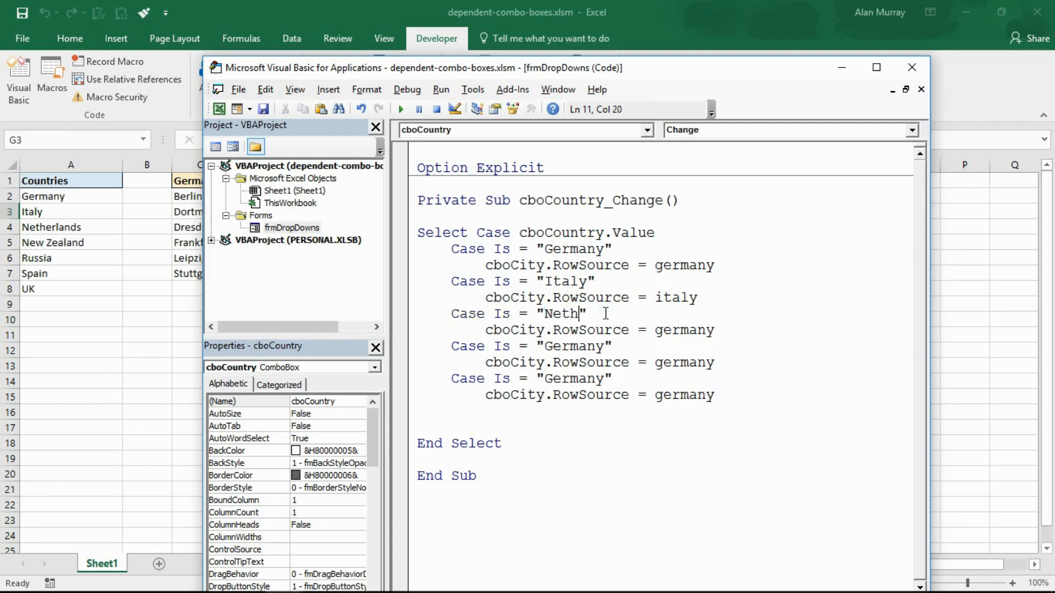
text(erlands)
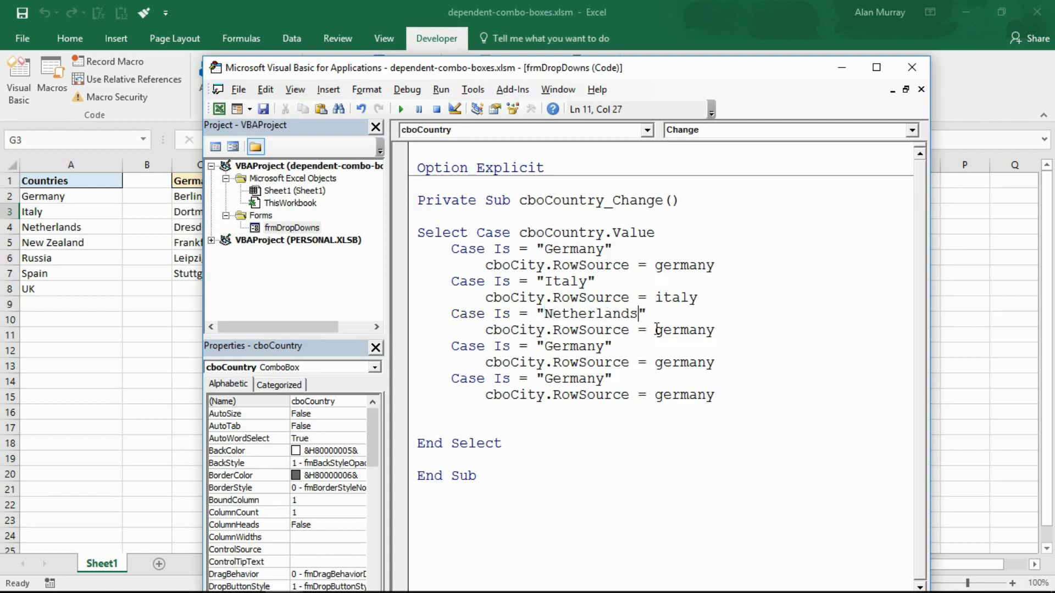
text(ne)
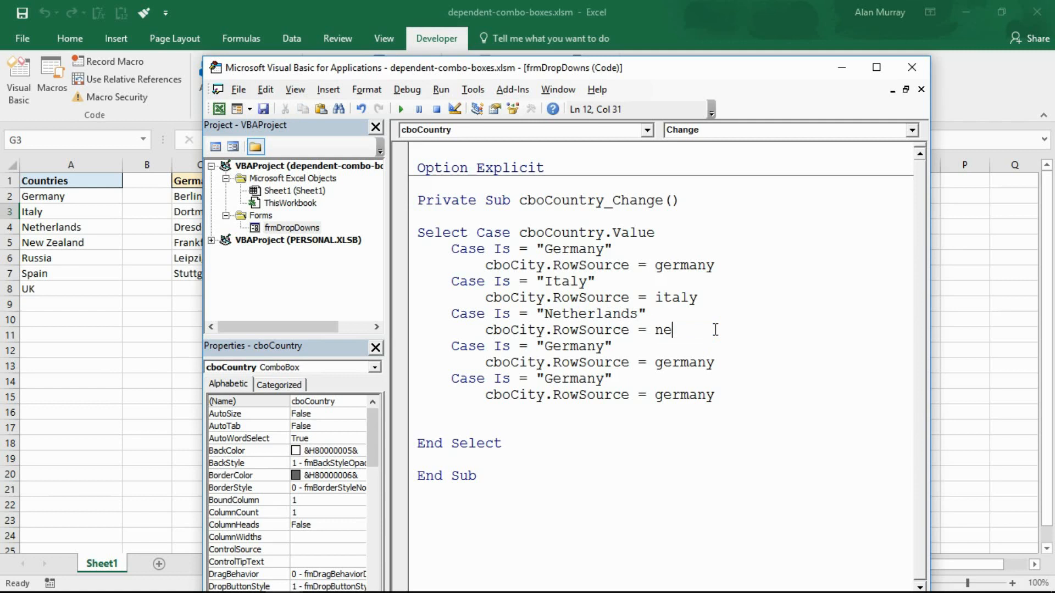
text(therlands)
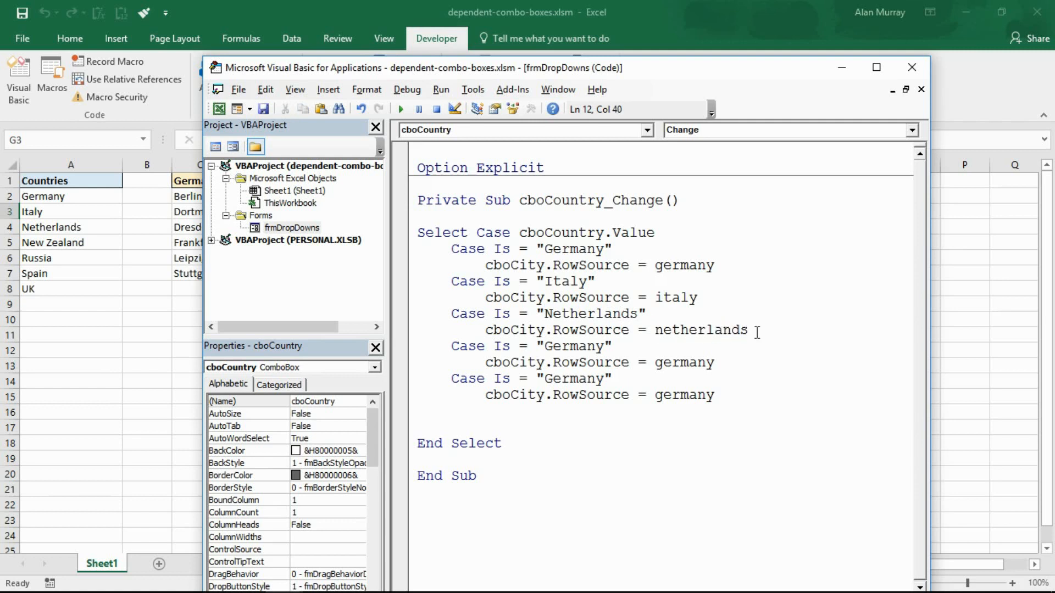
Turn the remaining copies into New Zealand and Russia cases using new_zealand and russia.
double_click(569, 347)
text(New Zealand)
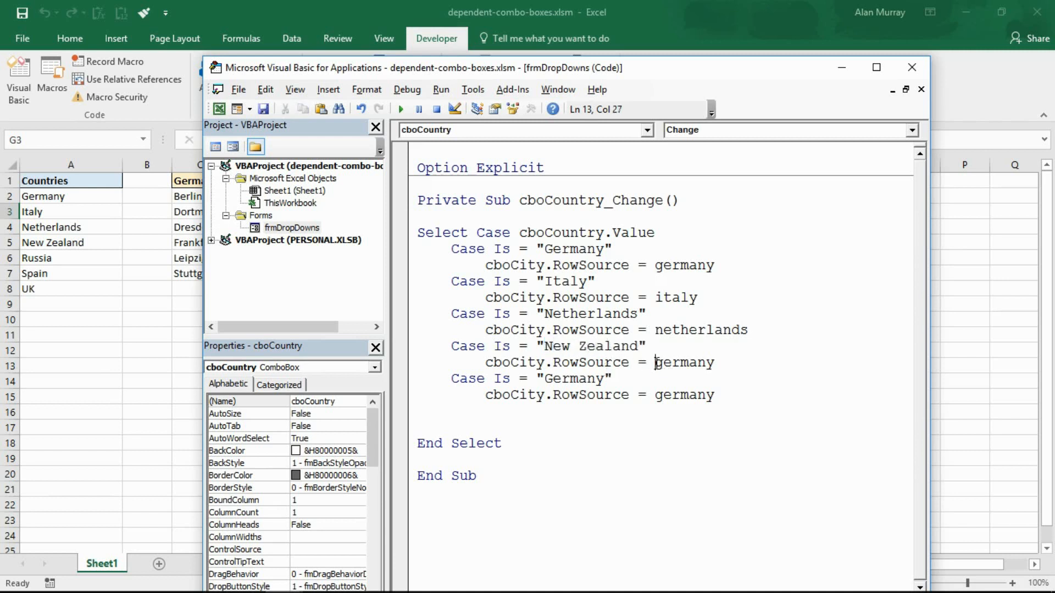
text(new)
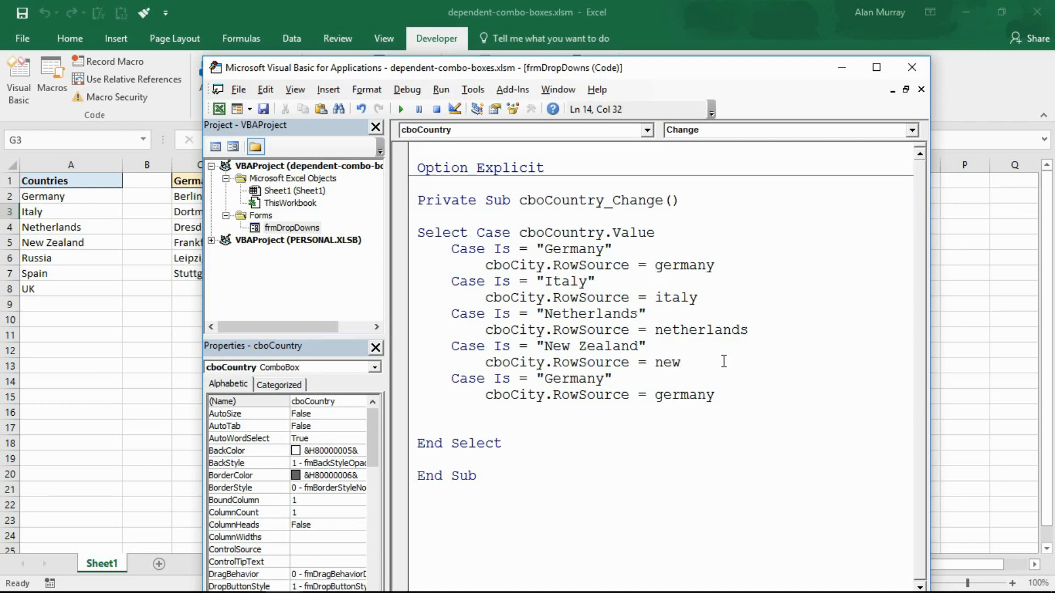
text(_zealand)
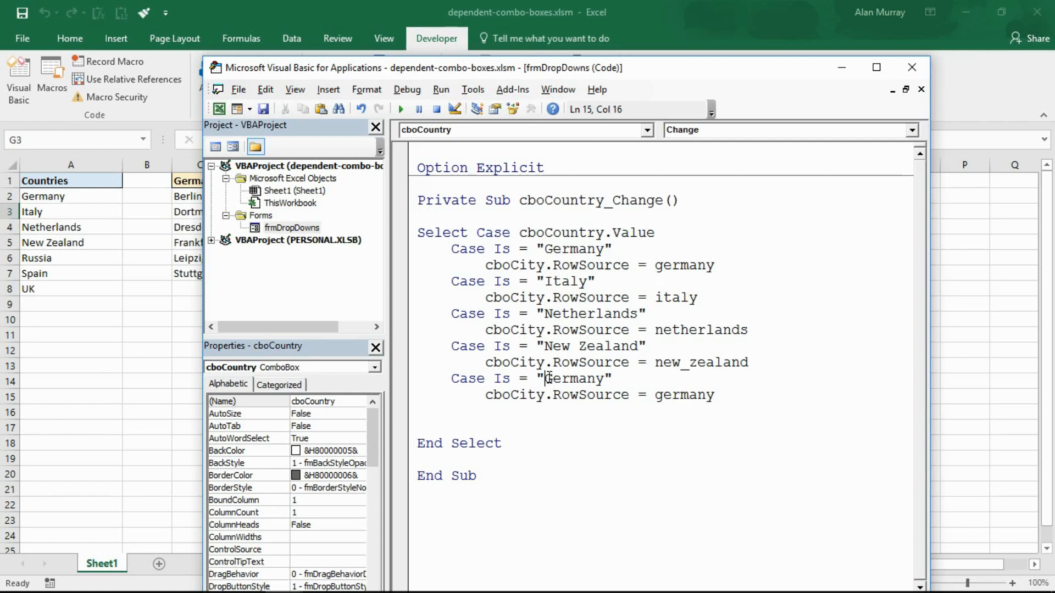
text(Ru)
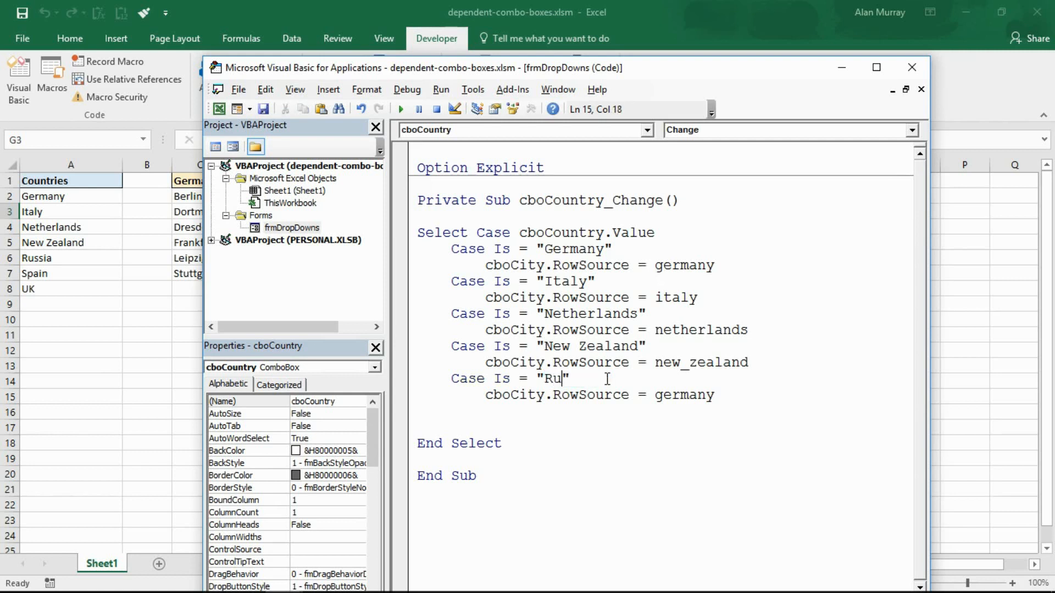
text(ssi)
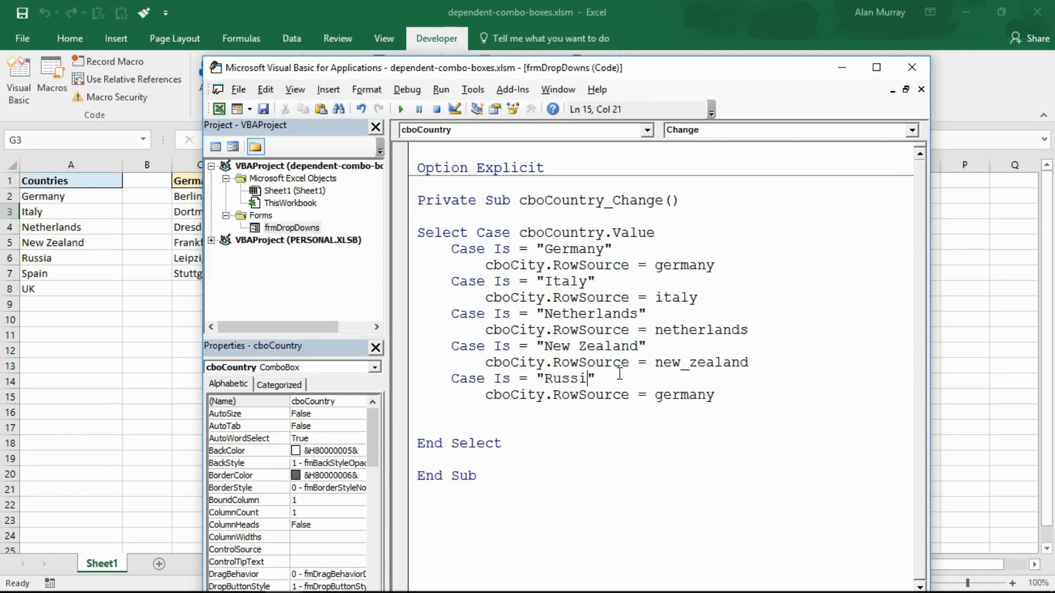
text(a)
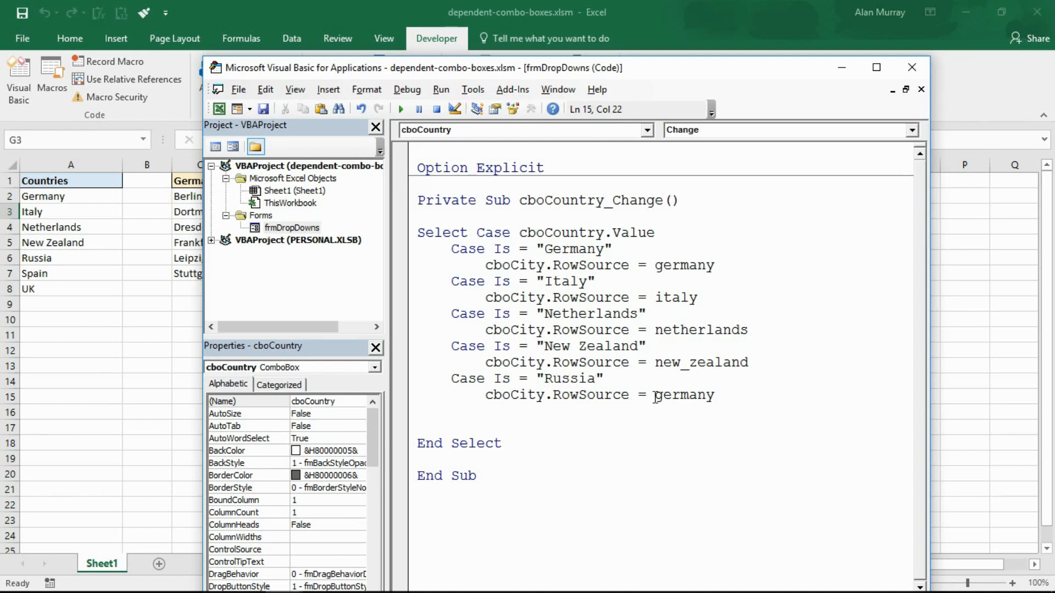
text(russ)
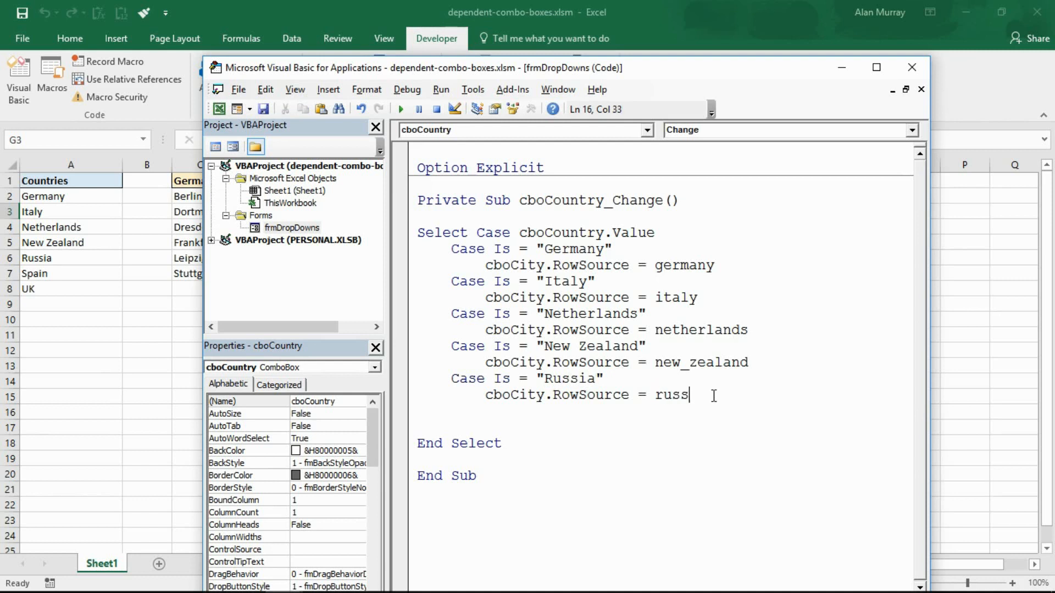
text(ia)
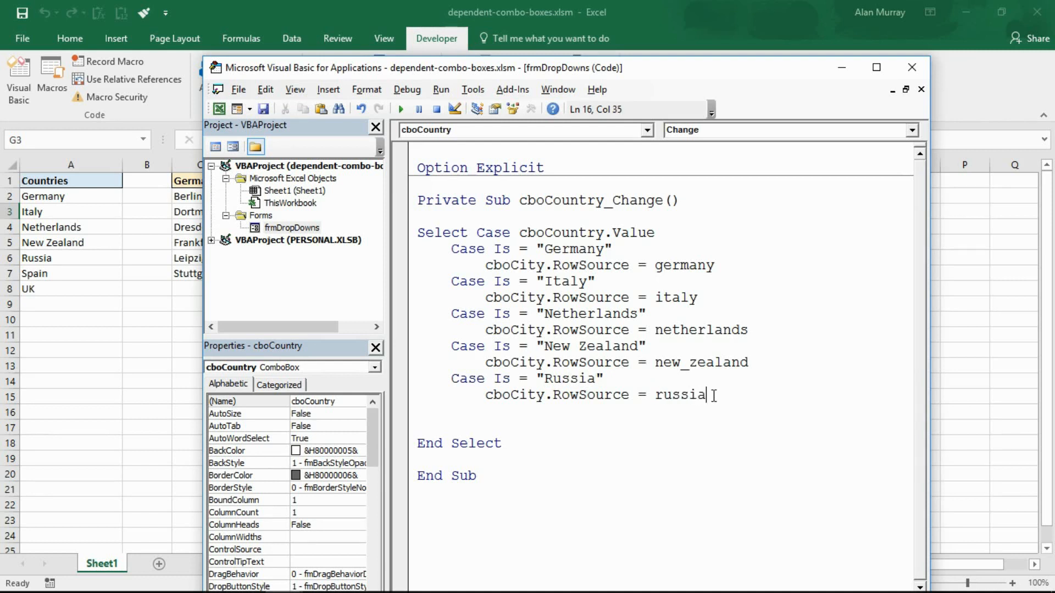
click(451, 346)
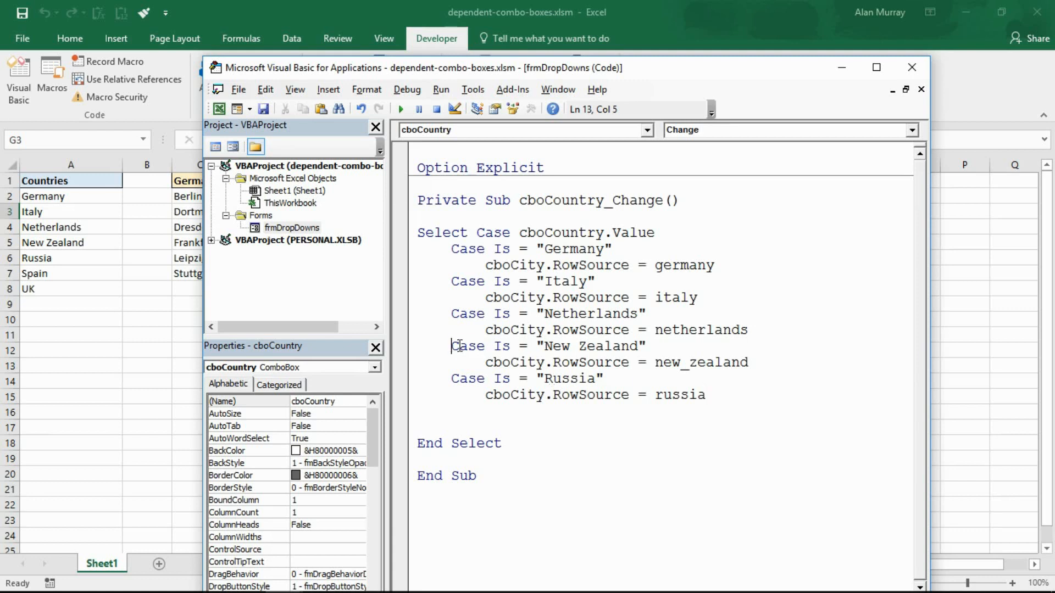
Copy the last two cases below and change the first into Spain with the spain list.
drag(454, 346, 707, 394)
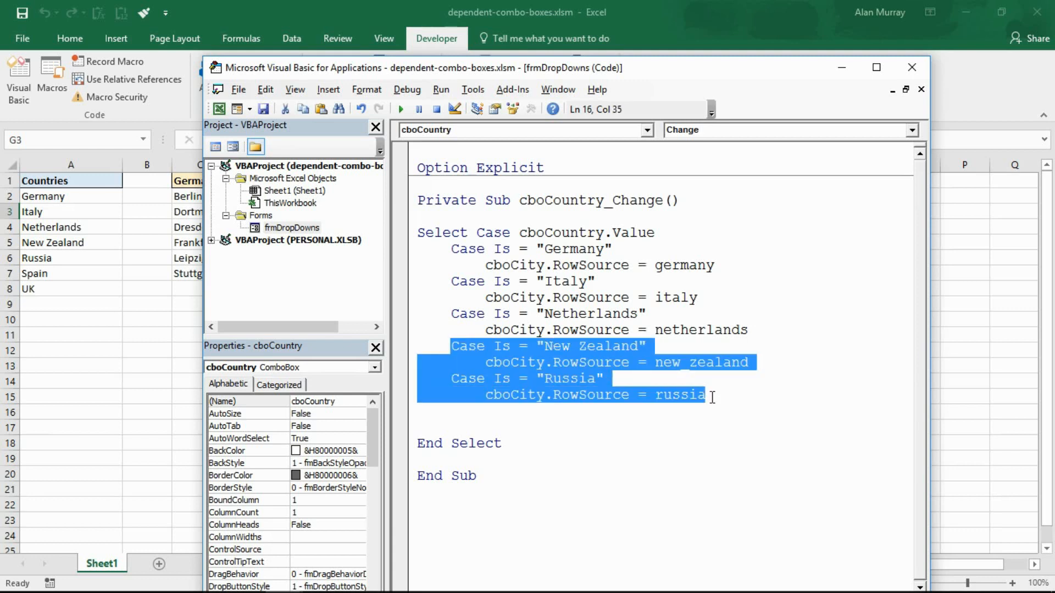
click(713, 395)
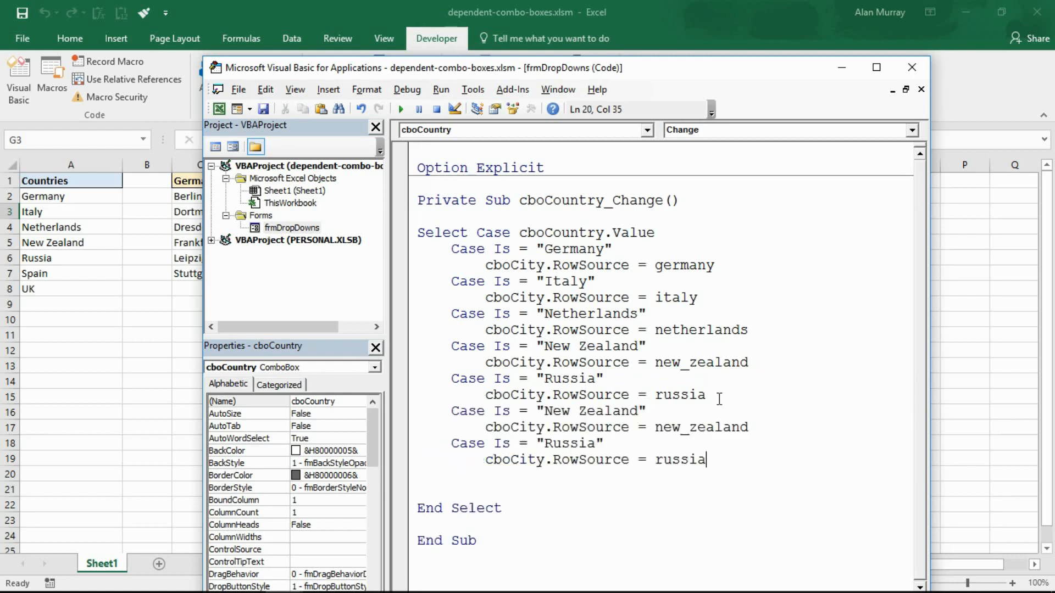
double_click(575, 411)
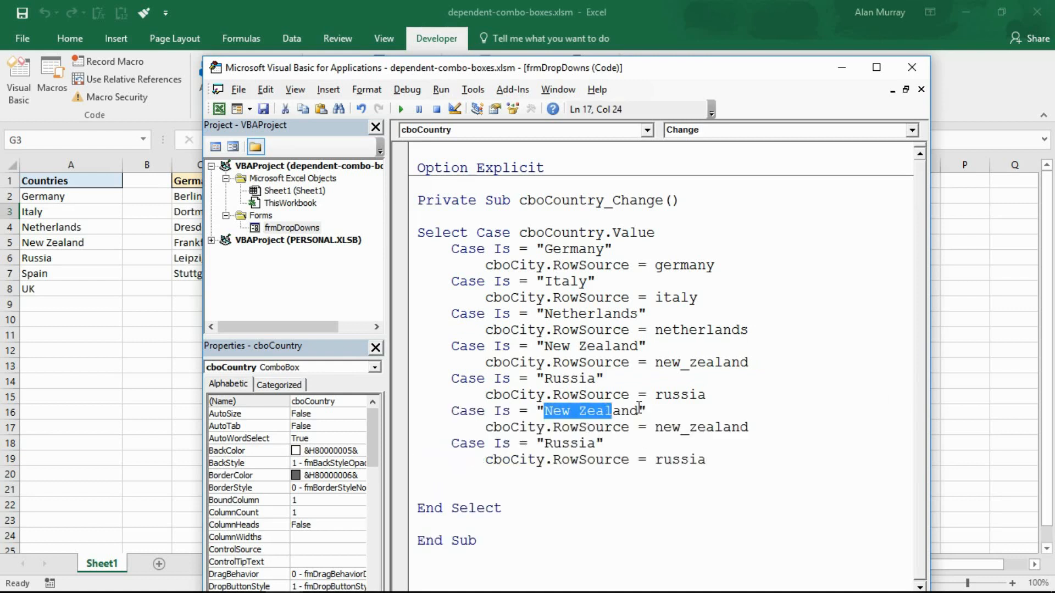
text(S)
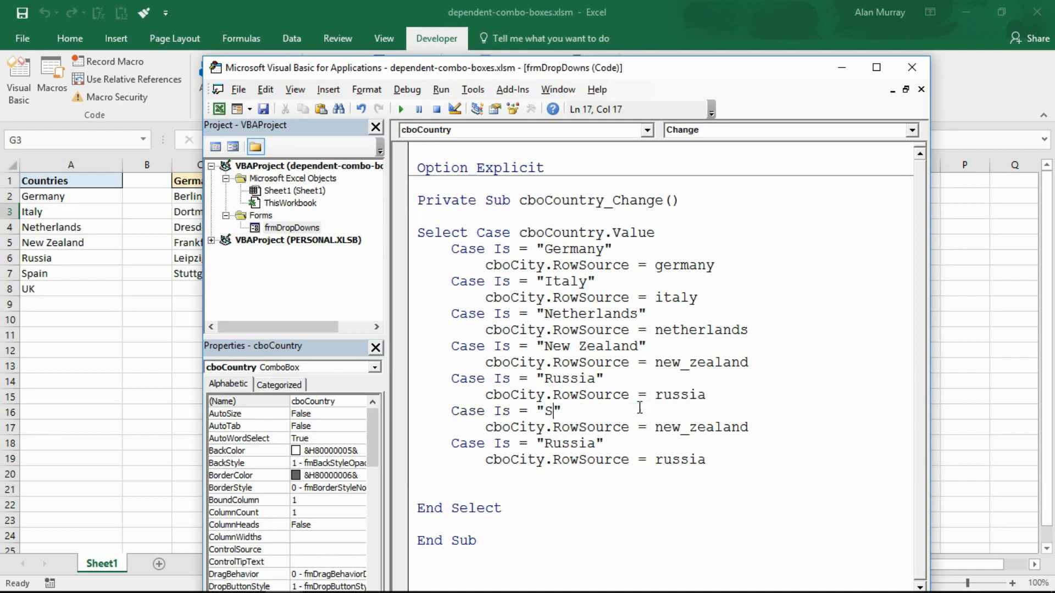
text(pain)
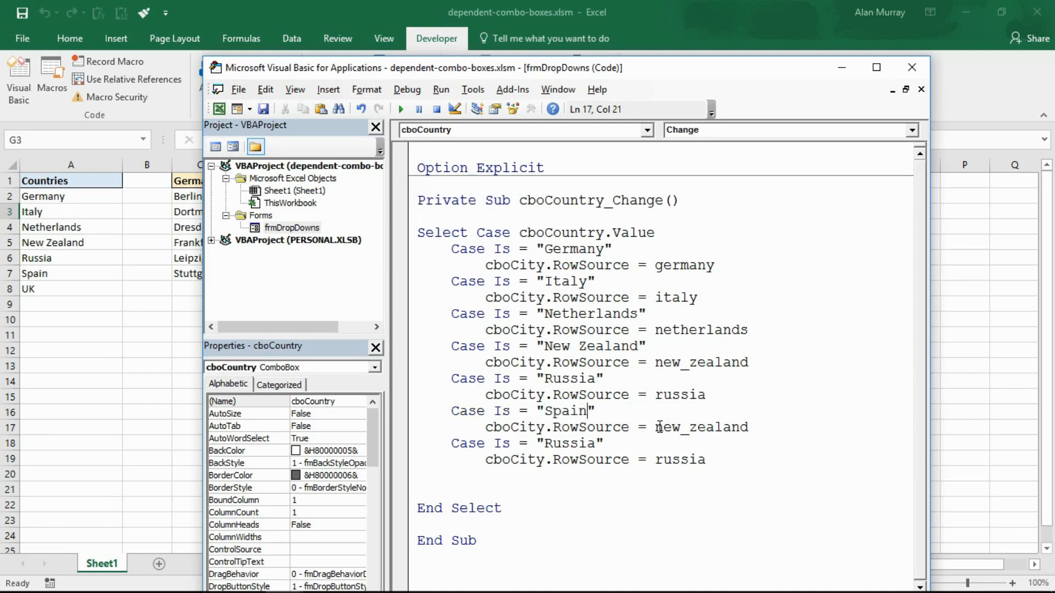
text(spai)
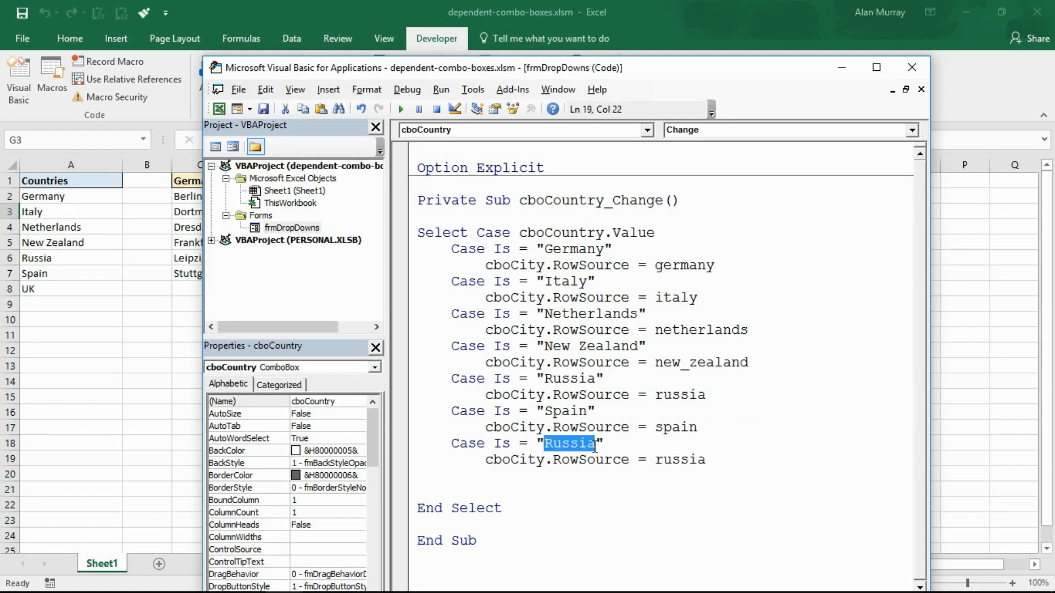
Change the second copy into UK with the uk list and remove the blank line before End Select.
text(UK)
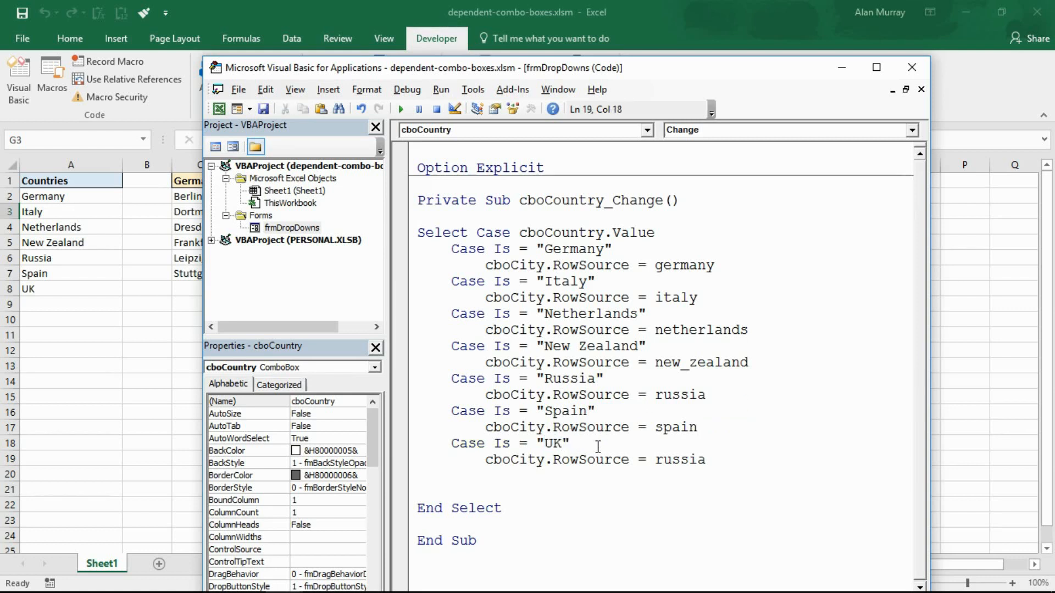
double_click(678, 459)
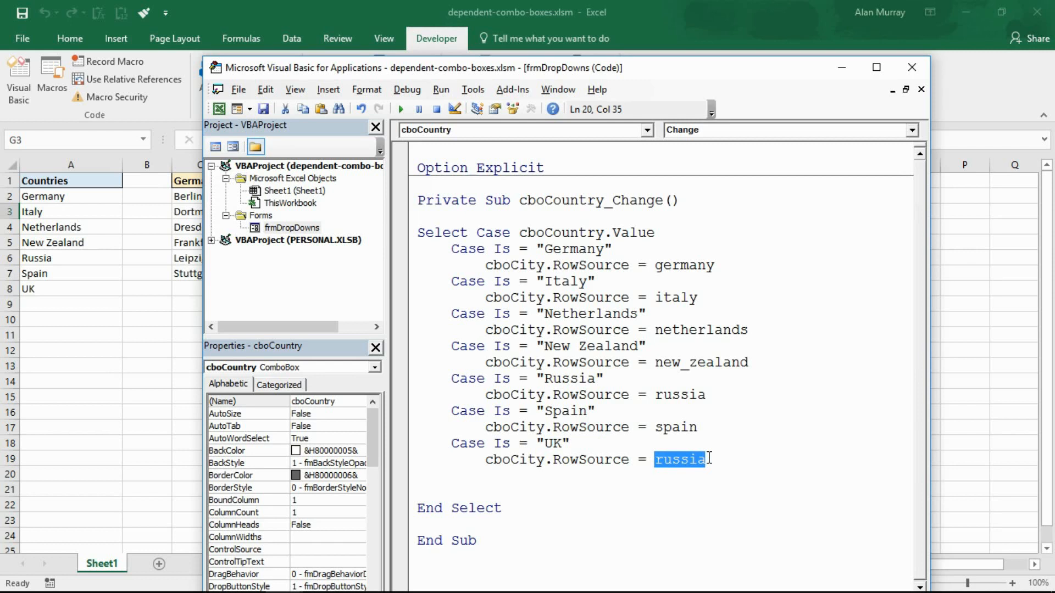
text(uk)
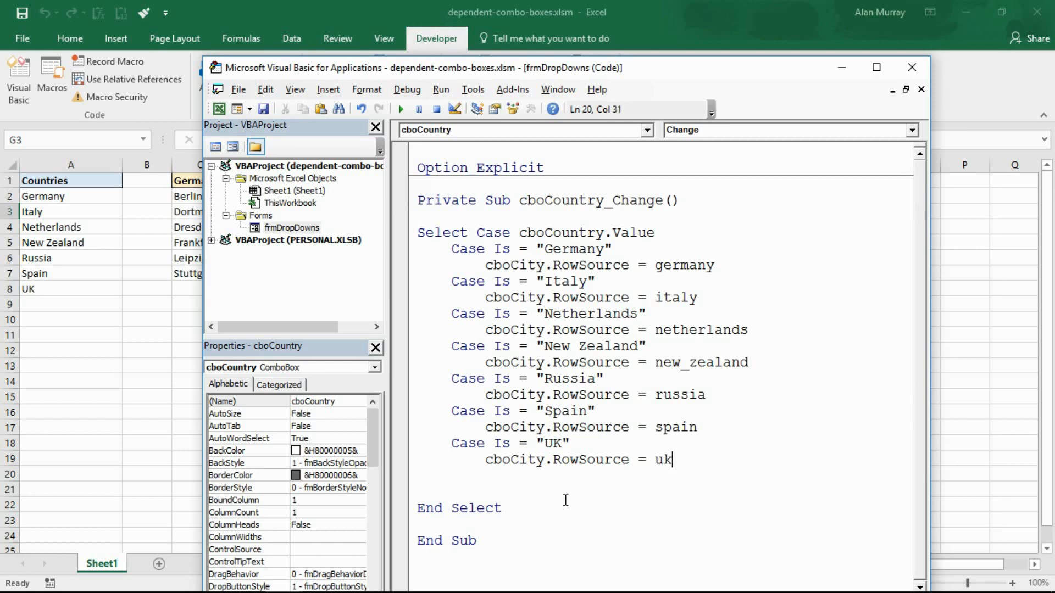
key(enter)
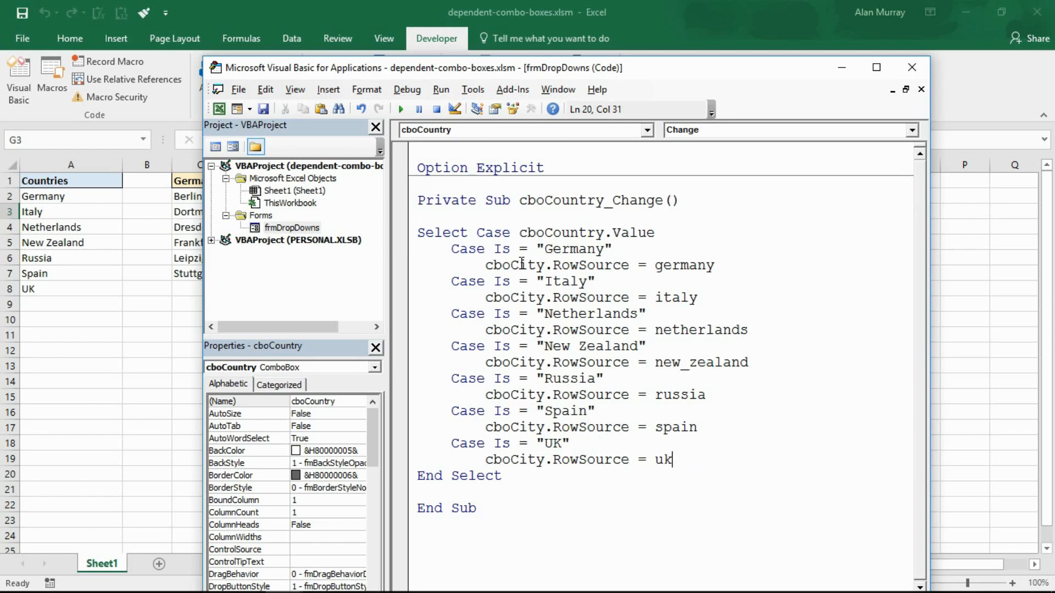
mouse_move(698, 415)
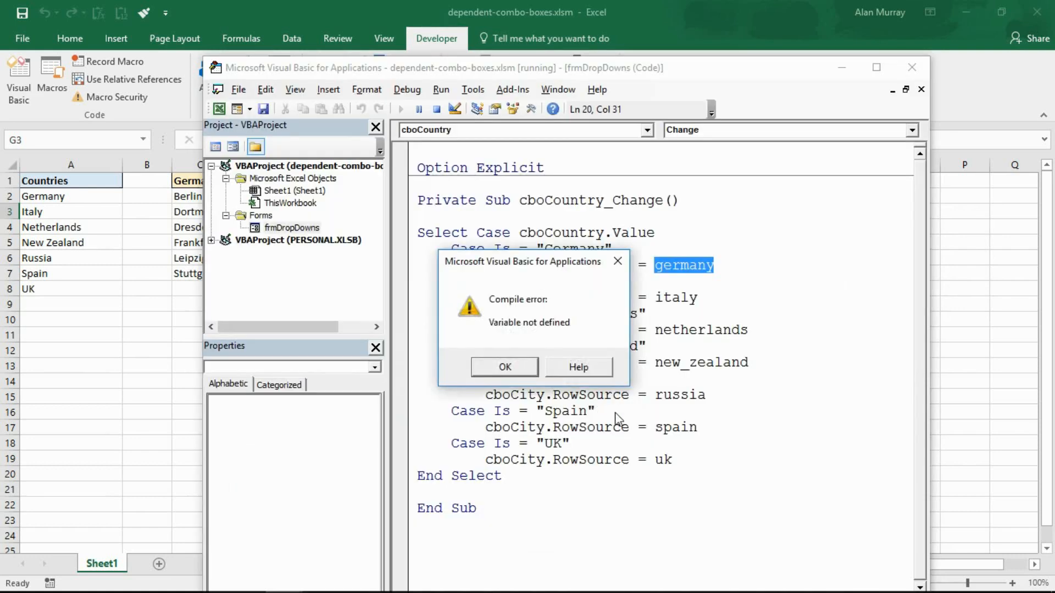
mouse_move(676, 279)
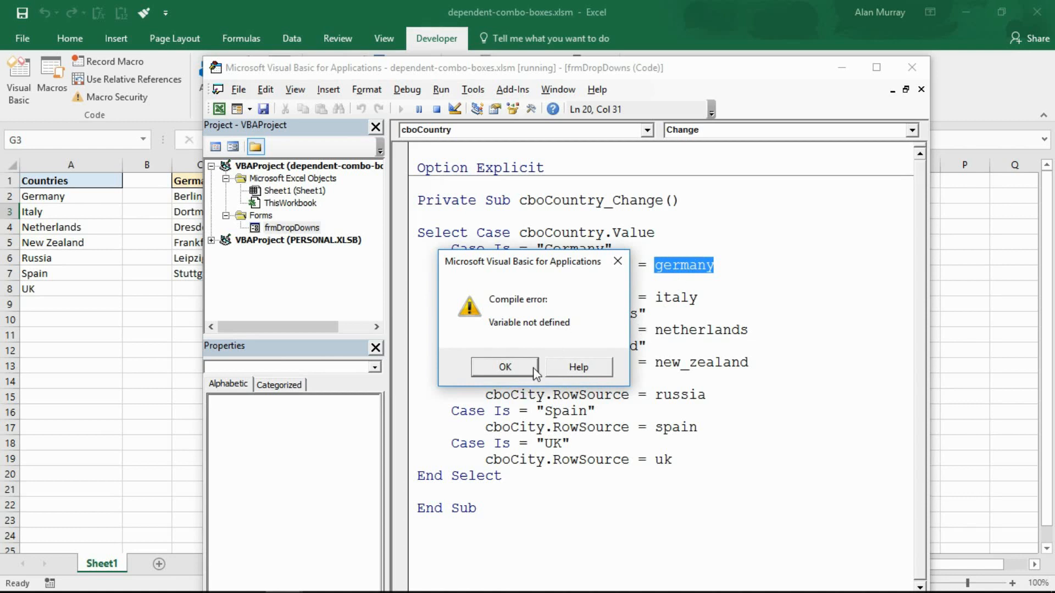
Acknowledge the 'Variable not defined' compile error raised on germany.
click(504, 367)
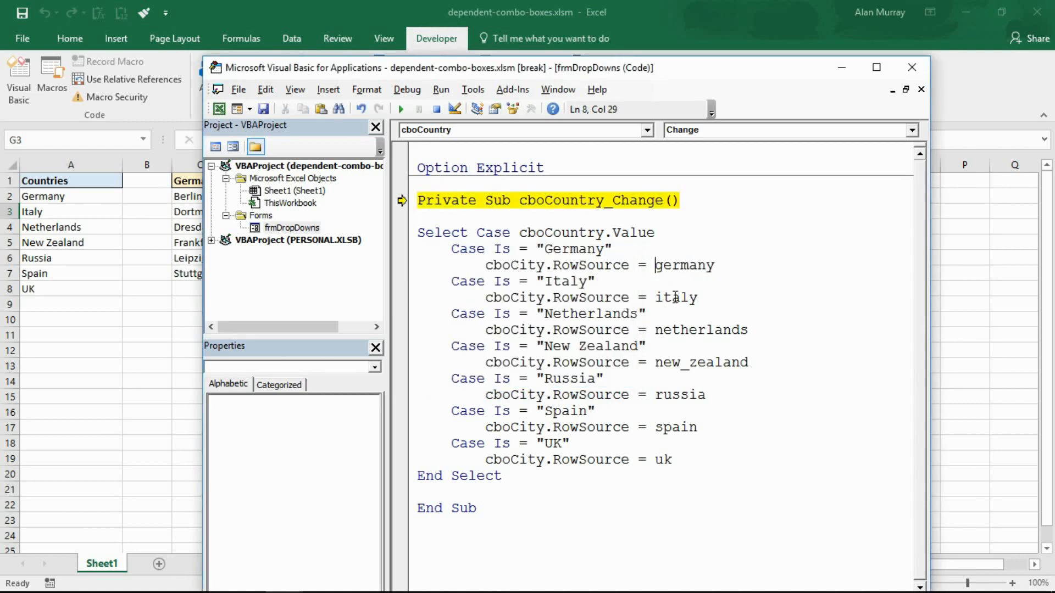
Quote every RowSource range name ("germany" … "uk") and rerun the form.
text(")
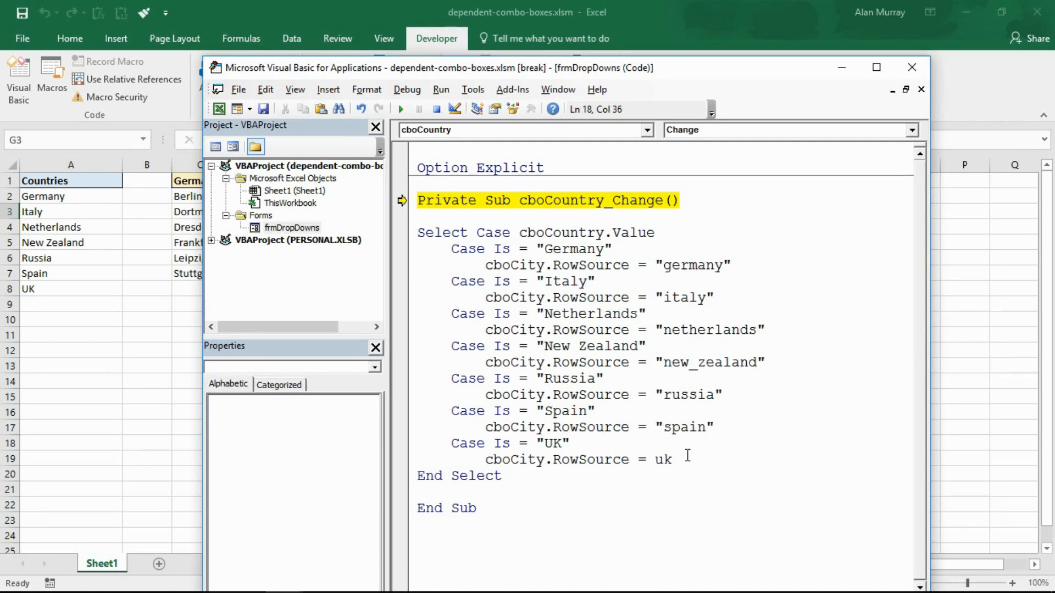
text("uk")
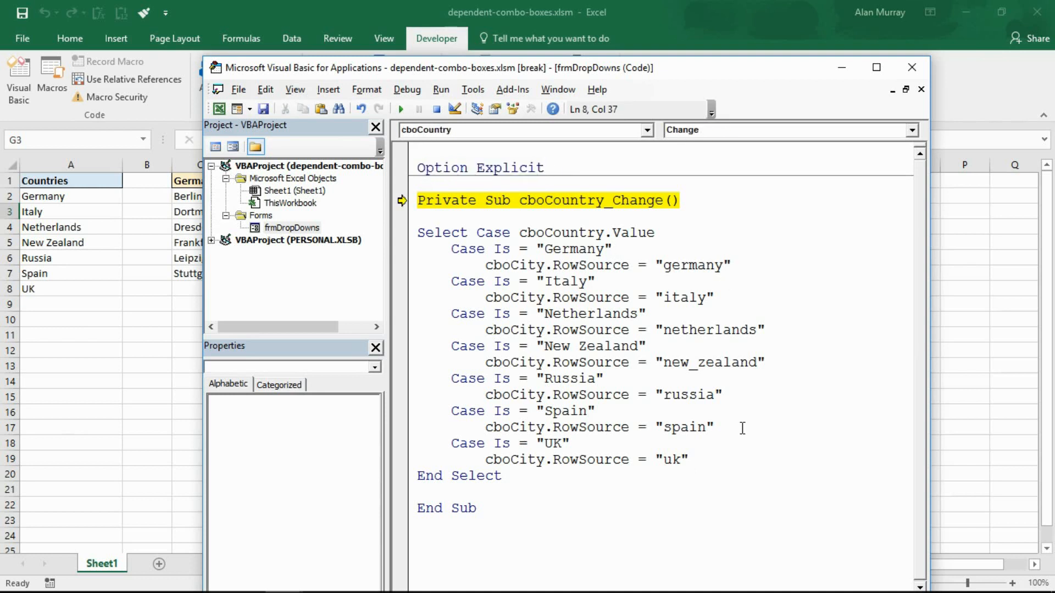
click(501, 476)
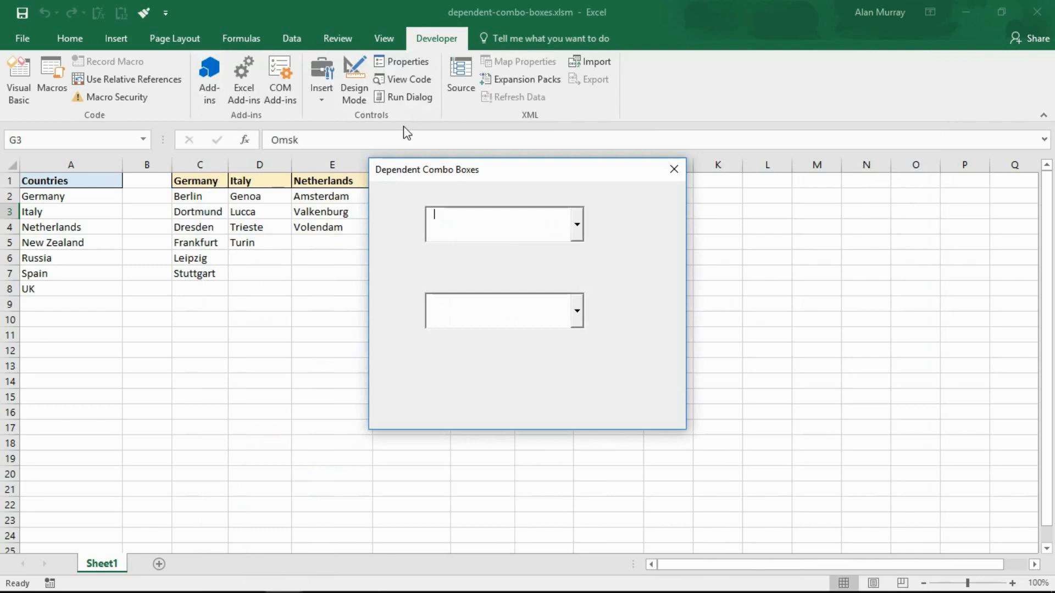
Choose Spain and view its cities, then choose Germany and view its cities.
click(575, 224)
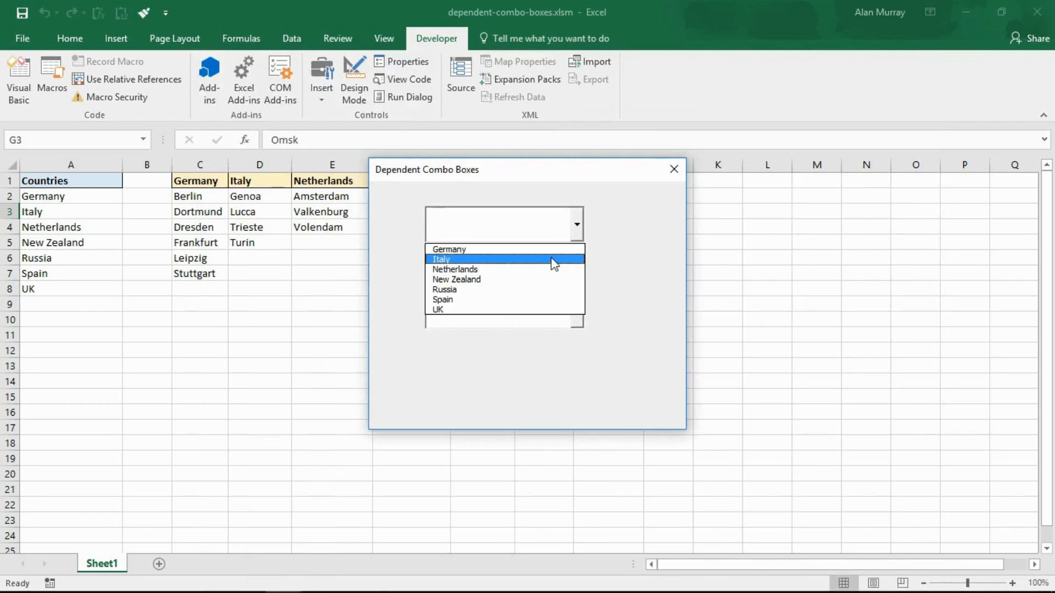
click(441, 299)
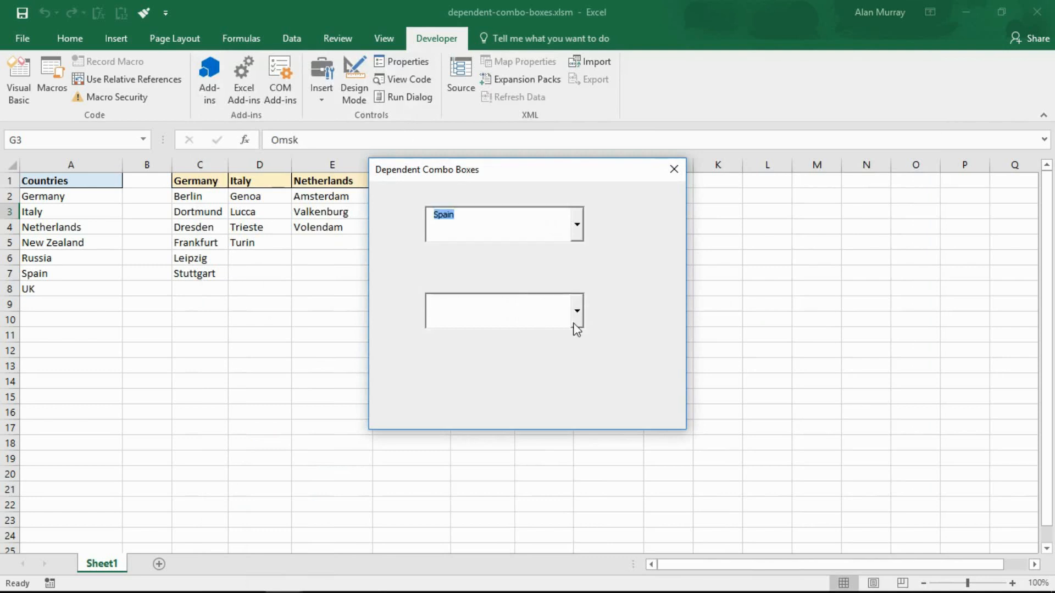
click(575, 310)
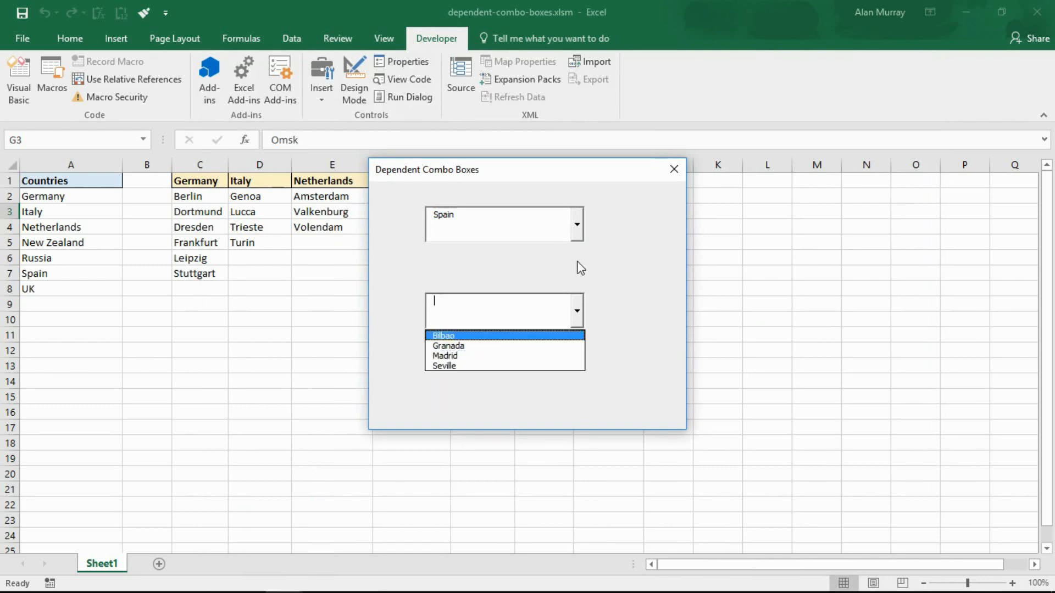
click(501, 224)
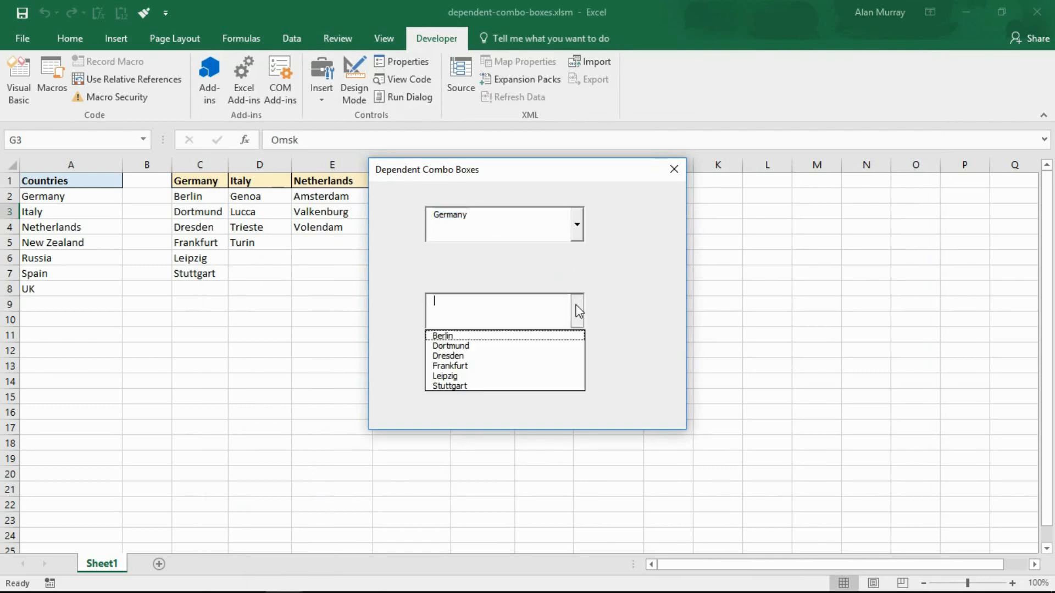
click(575, 224)
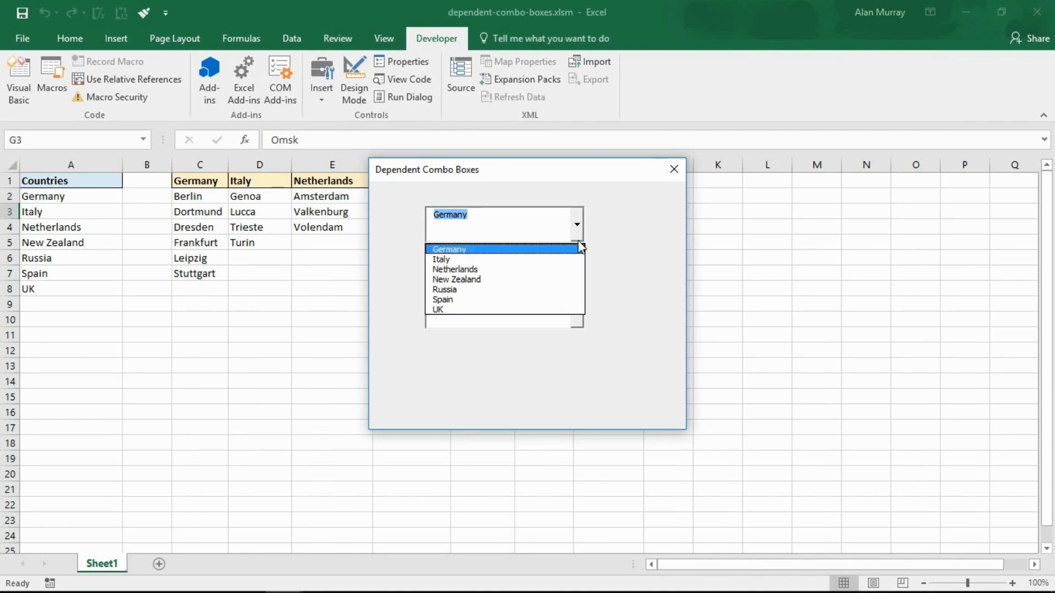
click(454, 270)
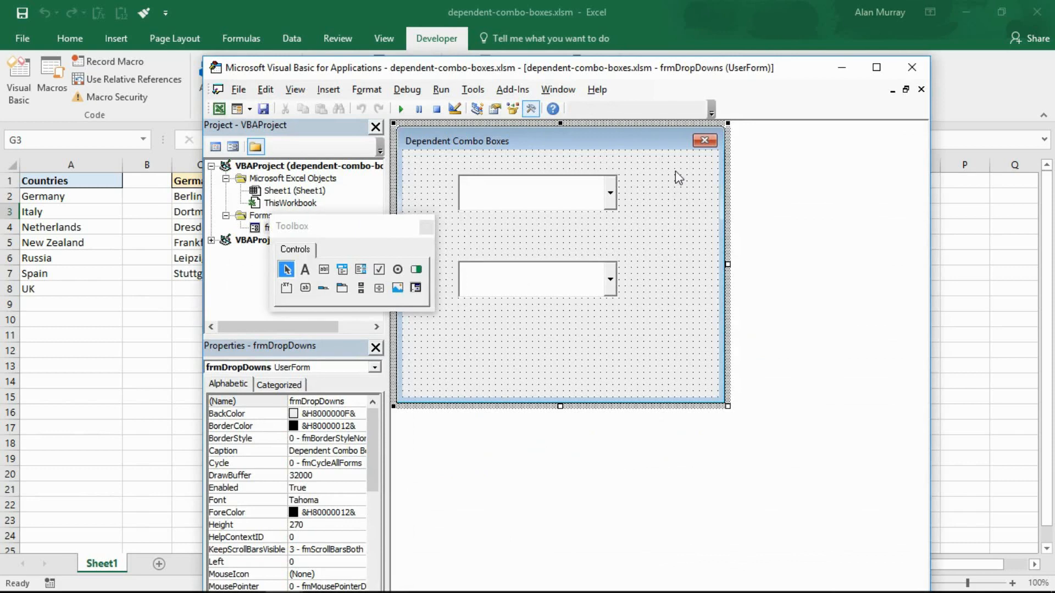
mouse_move(275, 246)
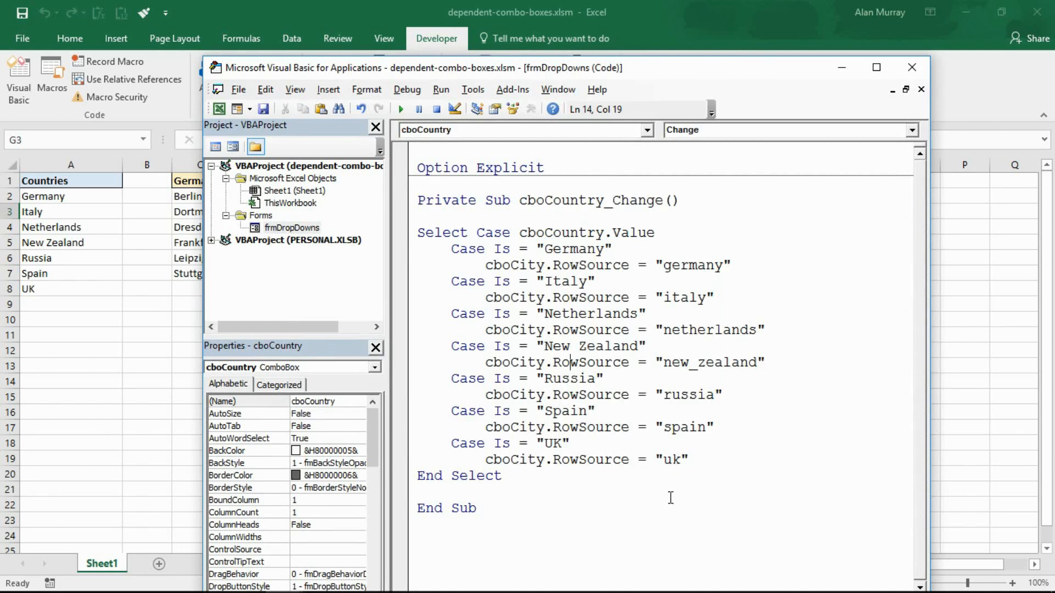
mouse_move(547, 249)
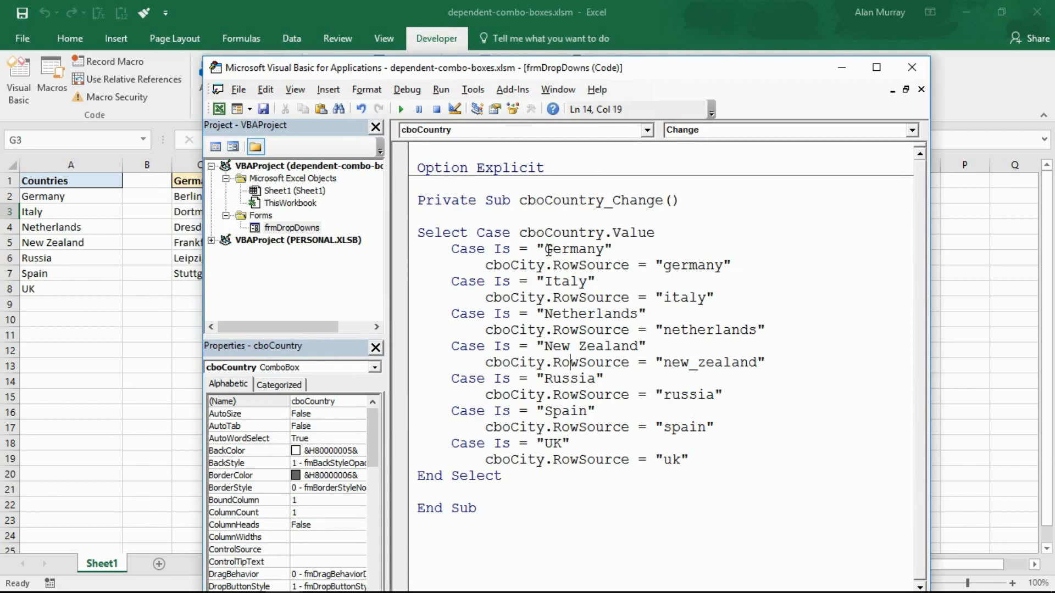
Highlight the germany range name in the cboCountry_Change RowSource line.
double_click(573, 249)
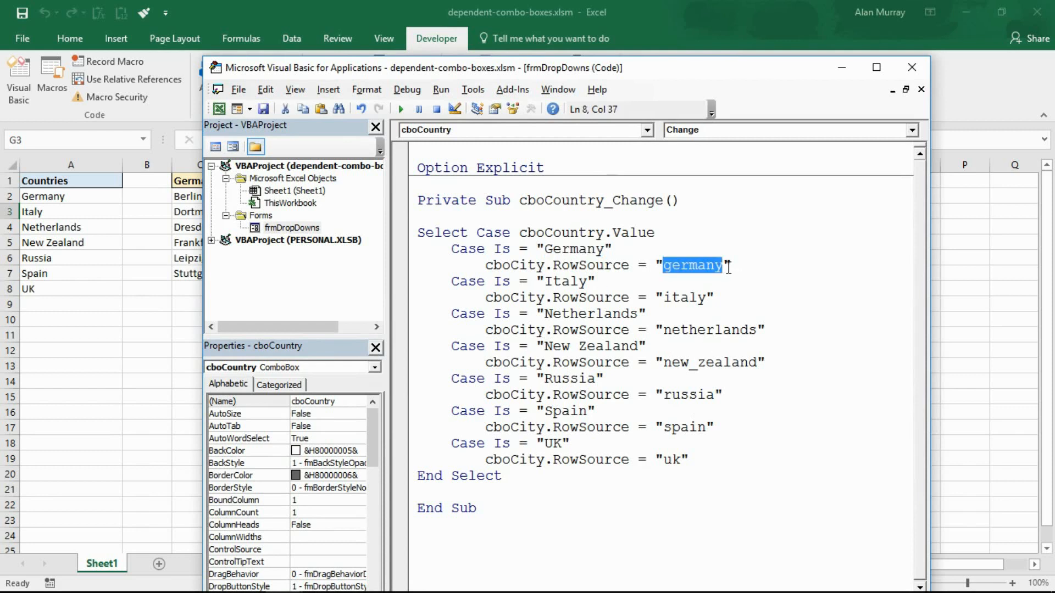
mouse_move(739, 418)
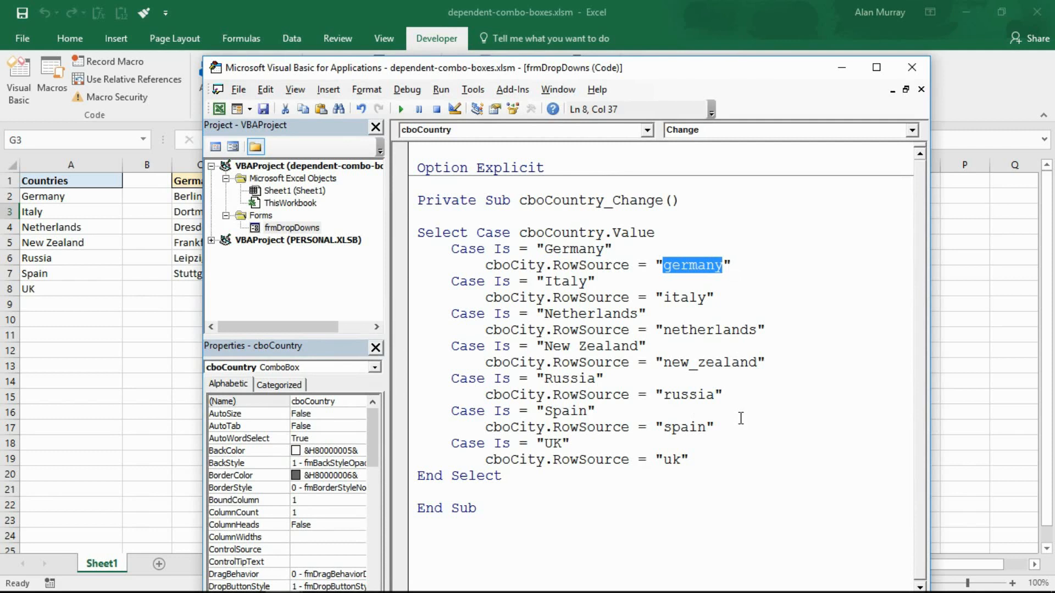